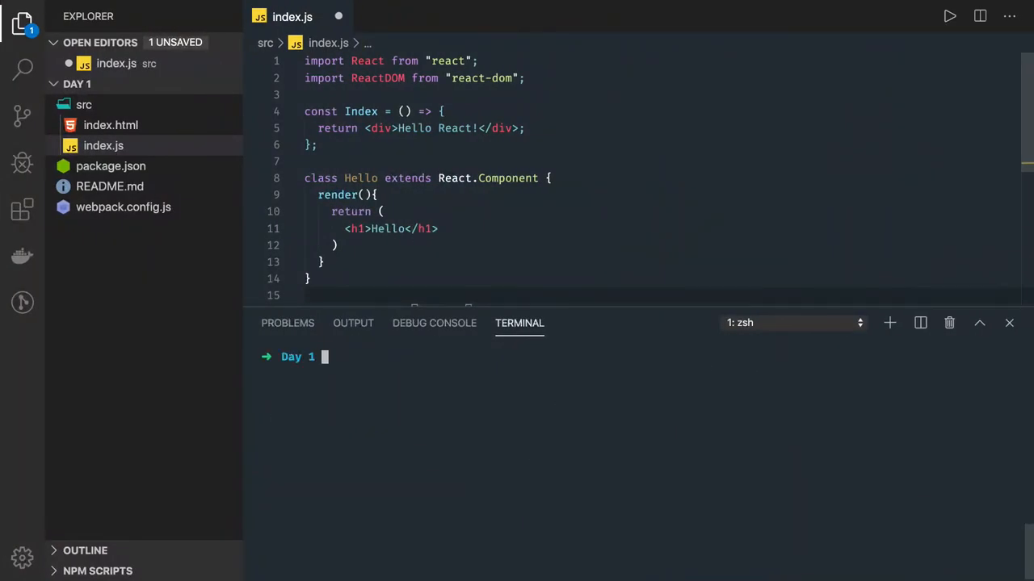
Note 'NODE VERSION MANAGER', check nvm in the terminal and run nvm install node.
text(NODE VERSI)
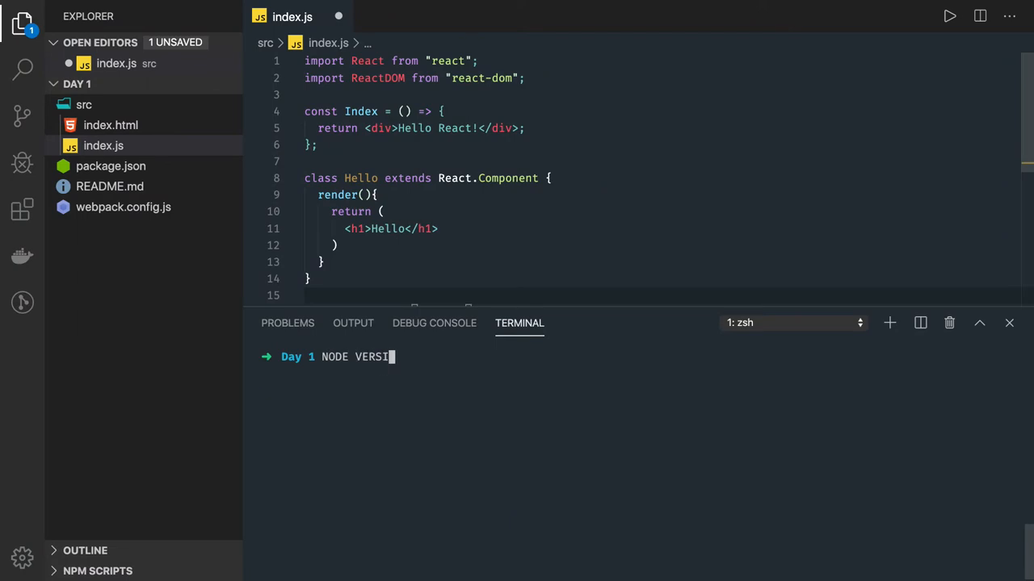
text(ON MANAGER)
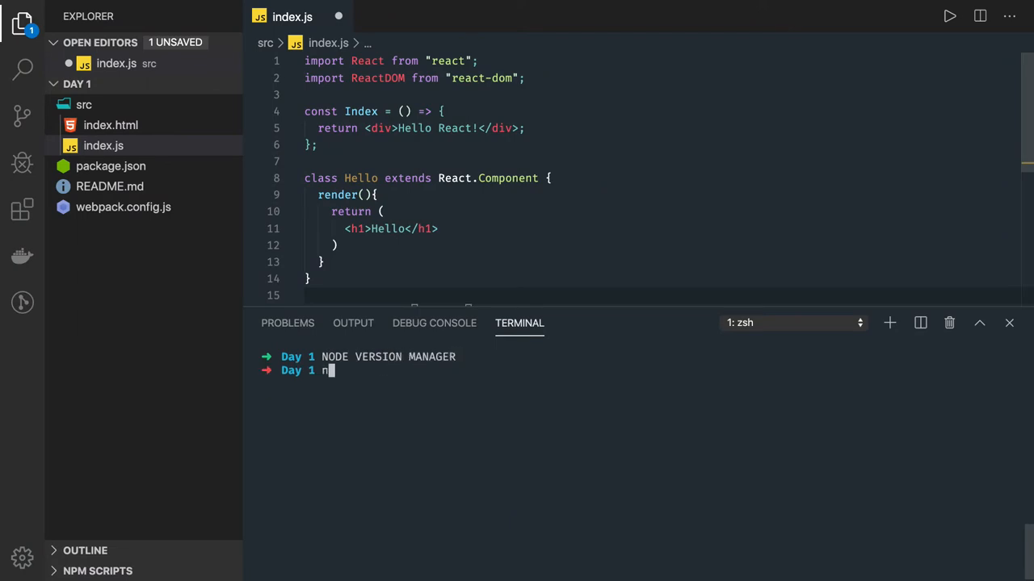
key(Enter)
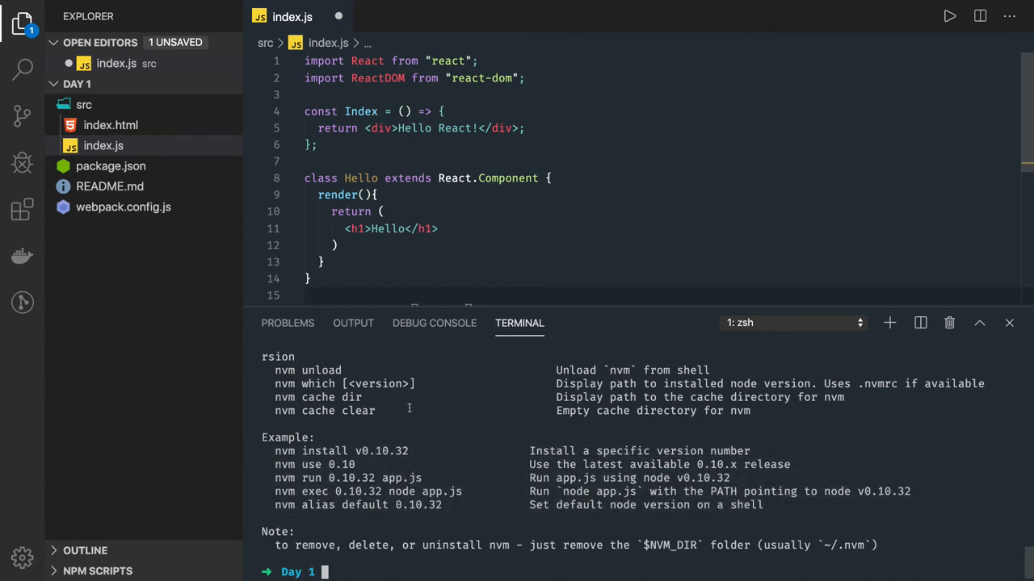
text(node --version)
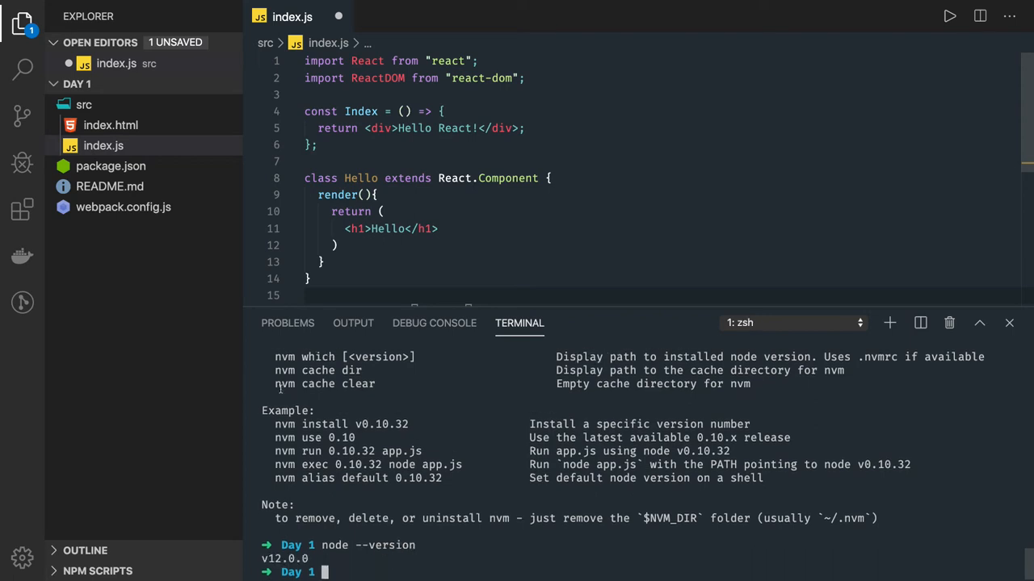
mouse_move(271, 426)
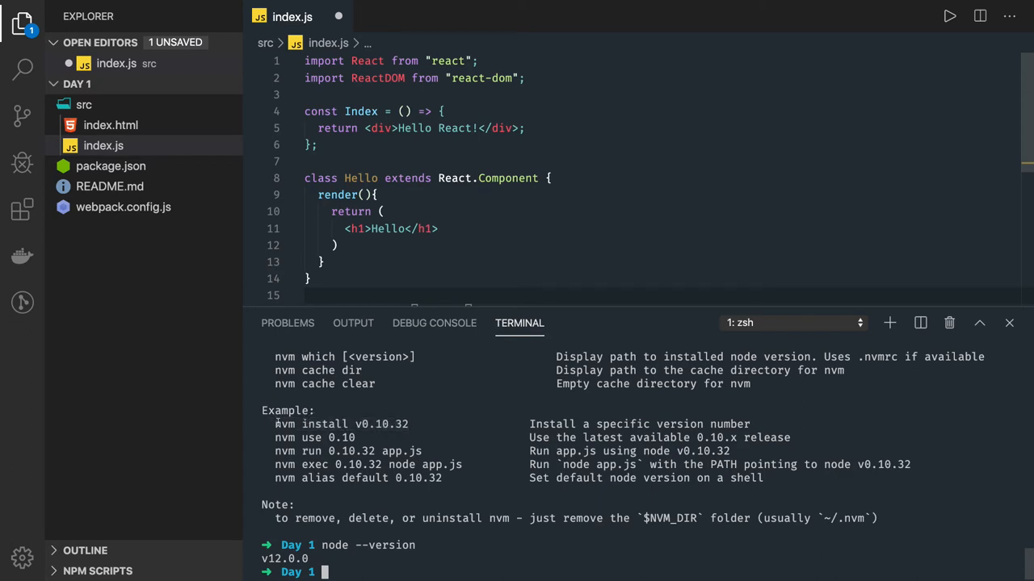
text(nvm install)
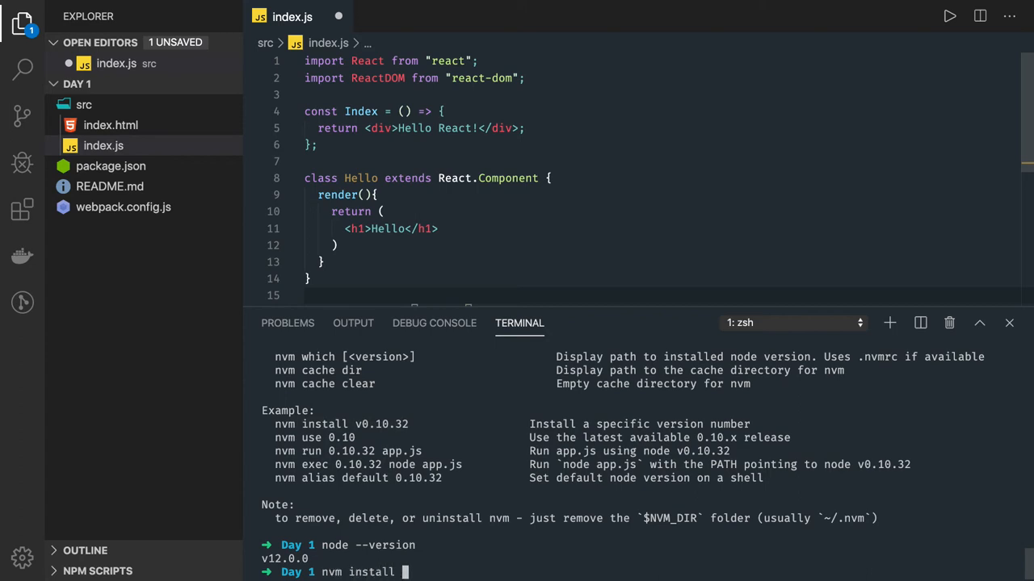
text(node)
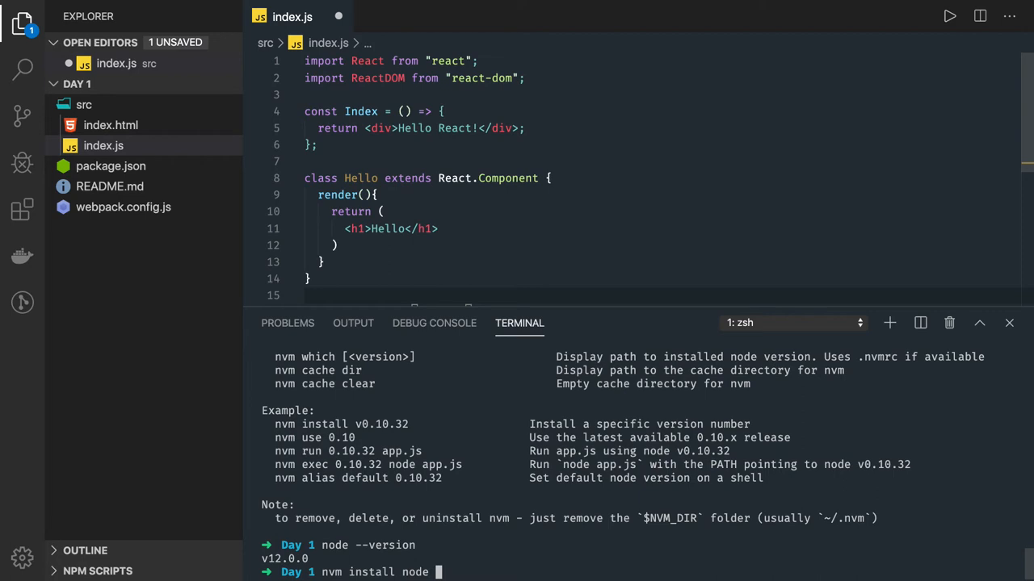
key(Enter)
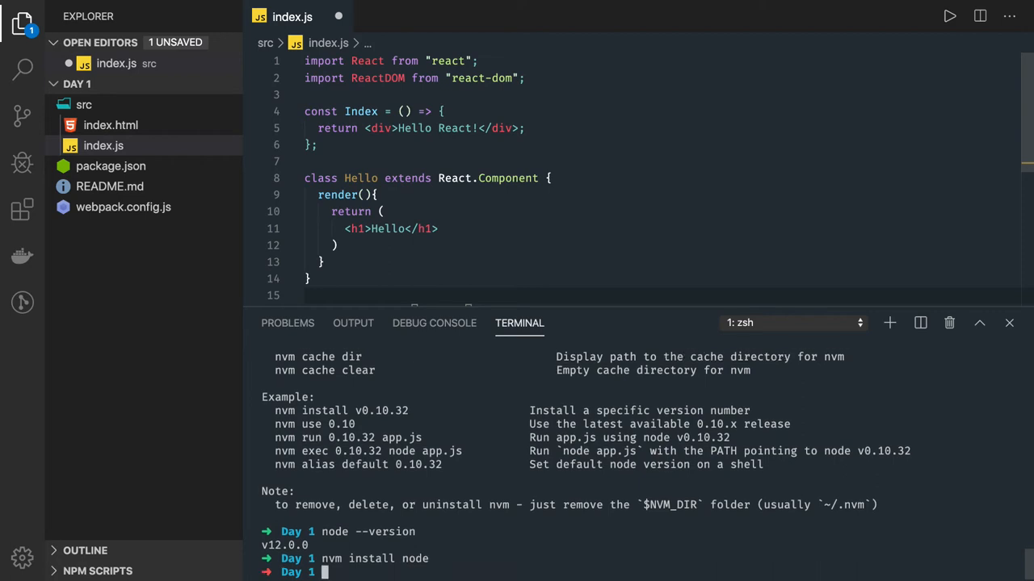
Confirm node -v reports v12.0.0, then log 'helo' in the Node console.
text(node -v)
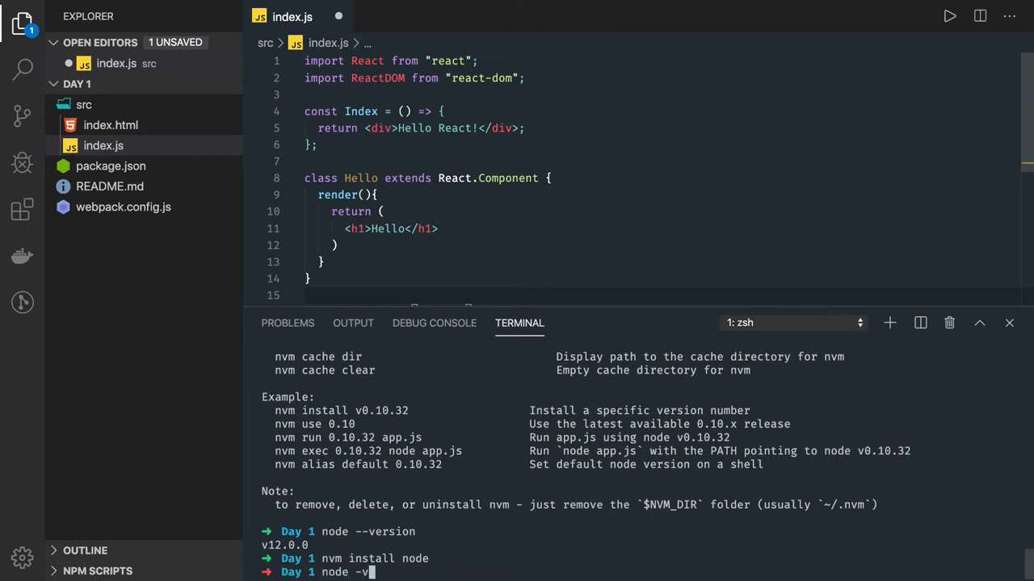
key(Enter)
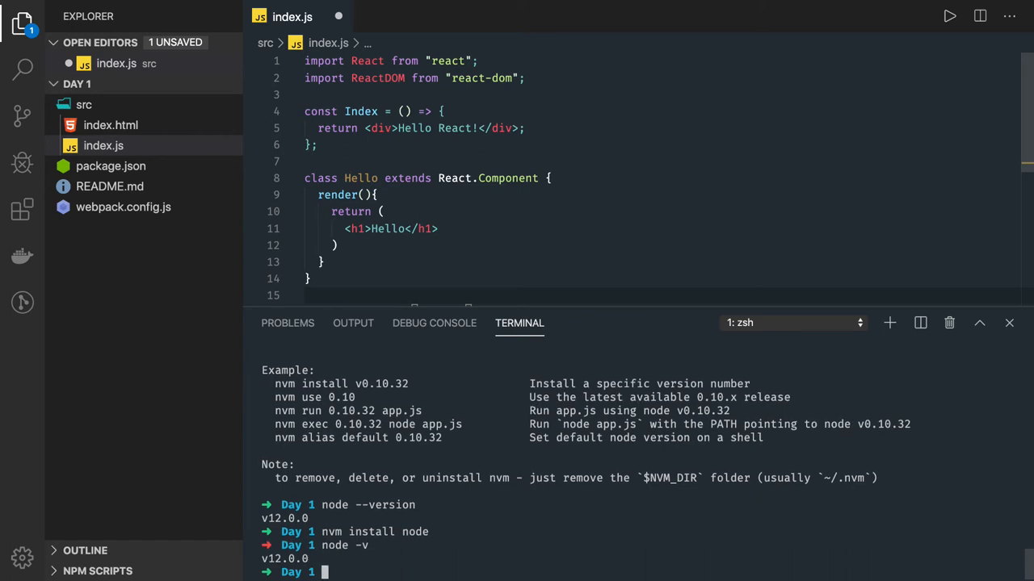
text(node)
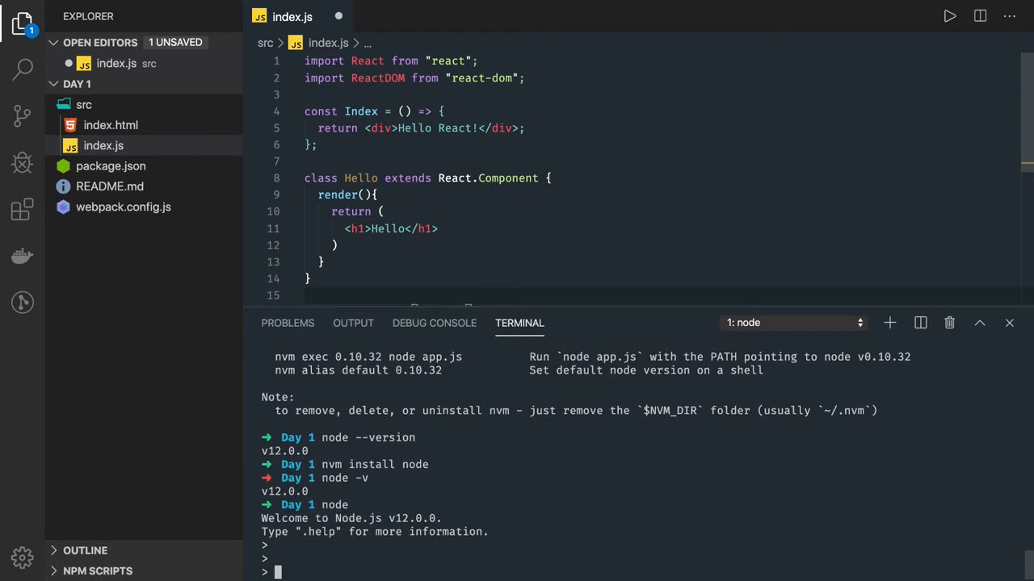
text(console.log(')
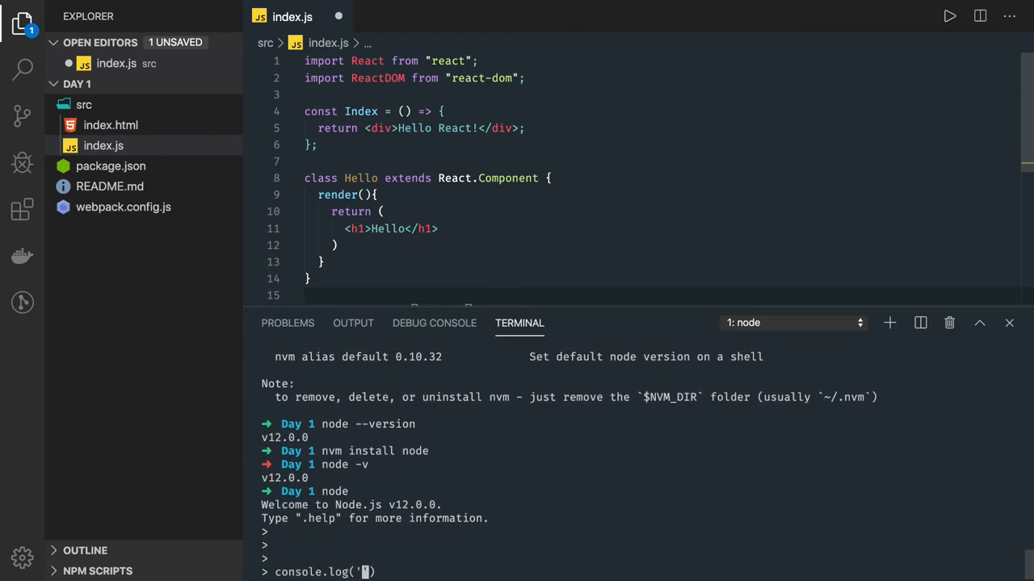
text(helo)
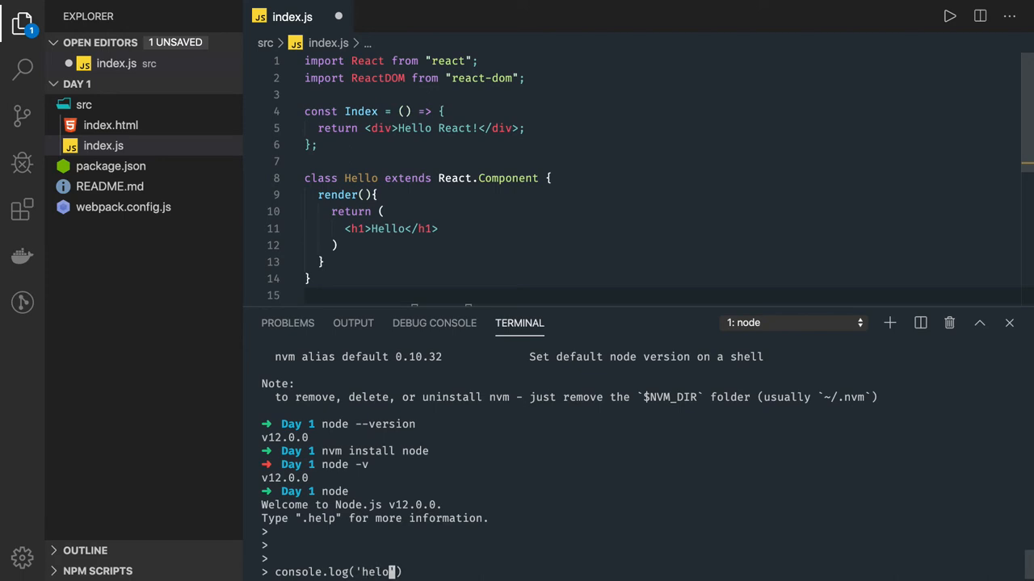
key(Enter)
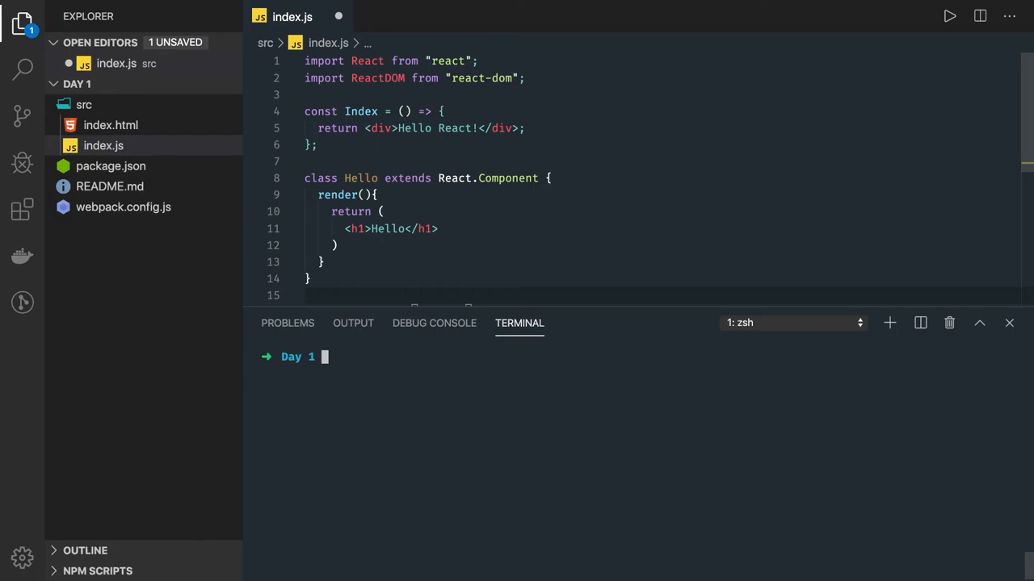
Note 'NPM / NODEJS', start npm init in the terminal and cancel the prompt.
text(NPM)
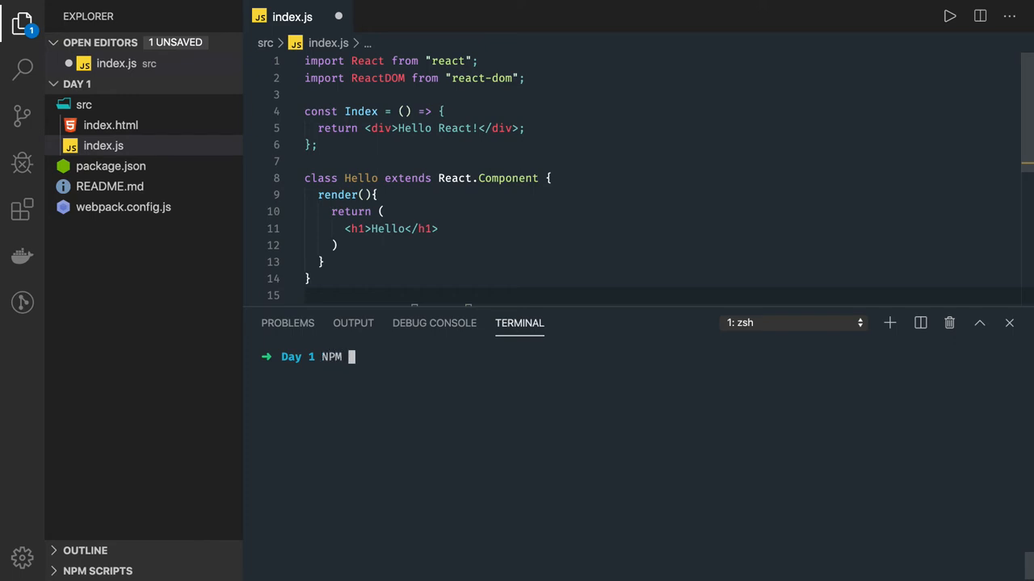
text(/ NODEJS)
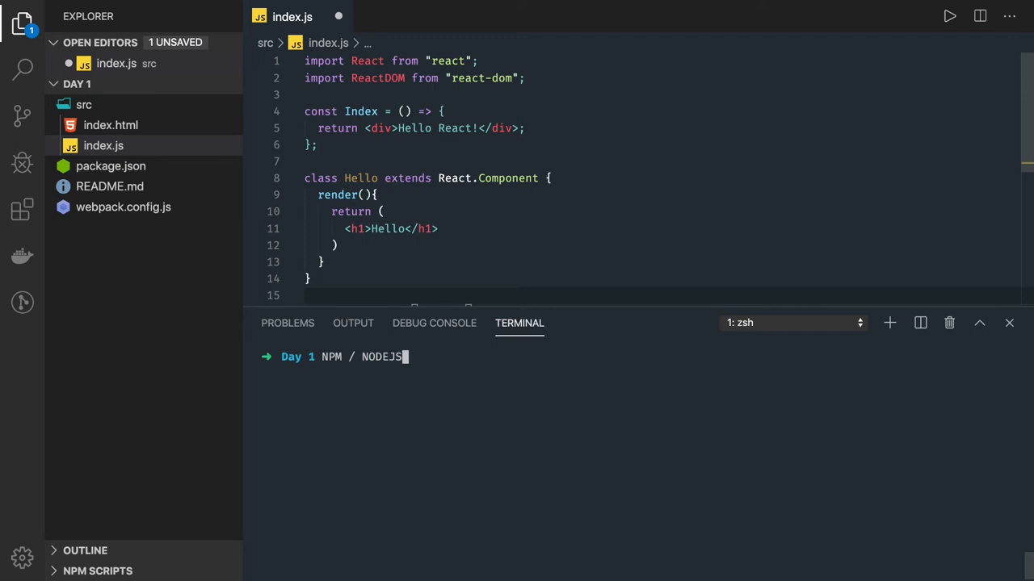
key(Backspace)
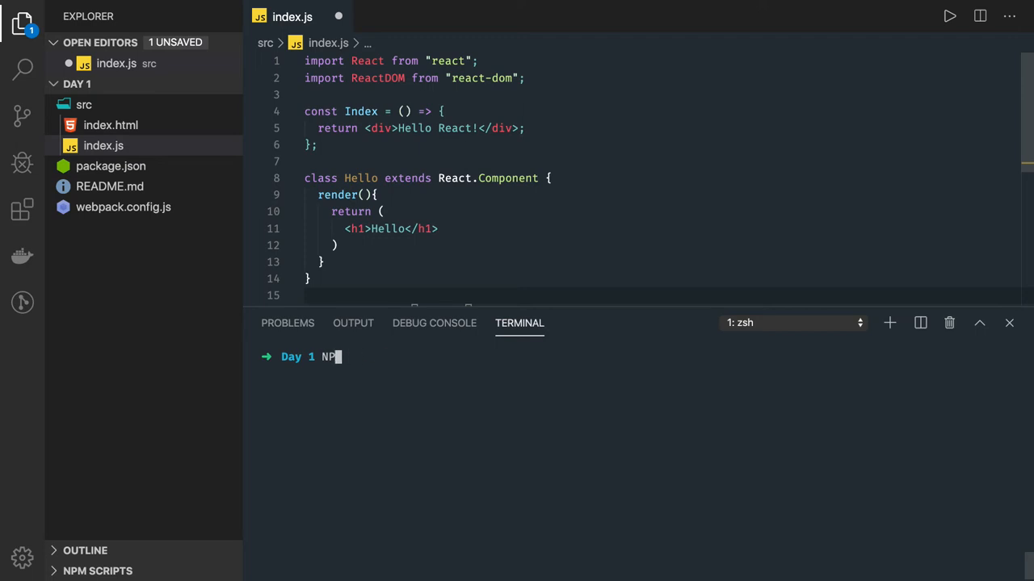
text(npm i)
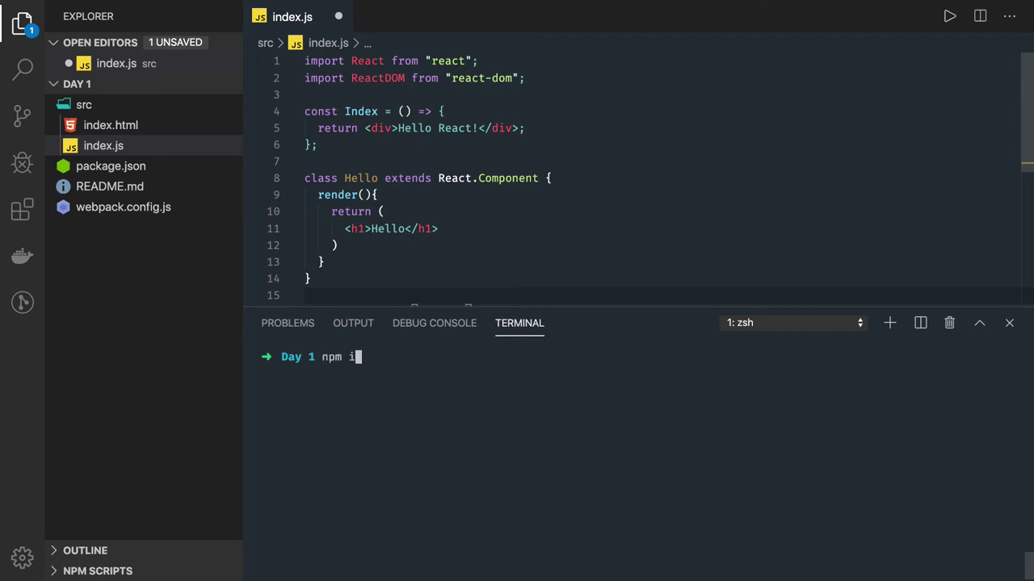
key(Enter)
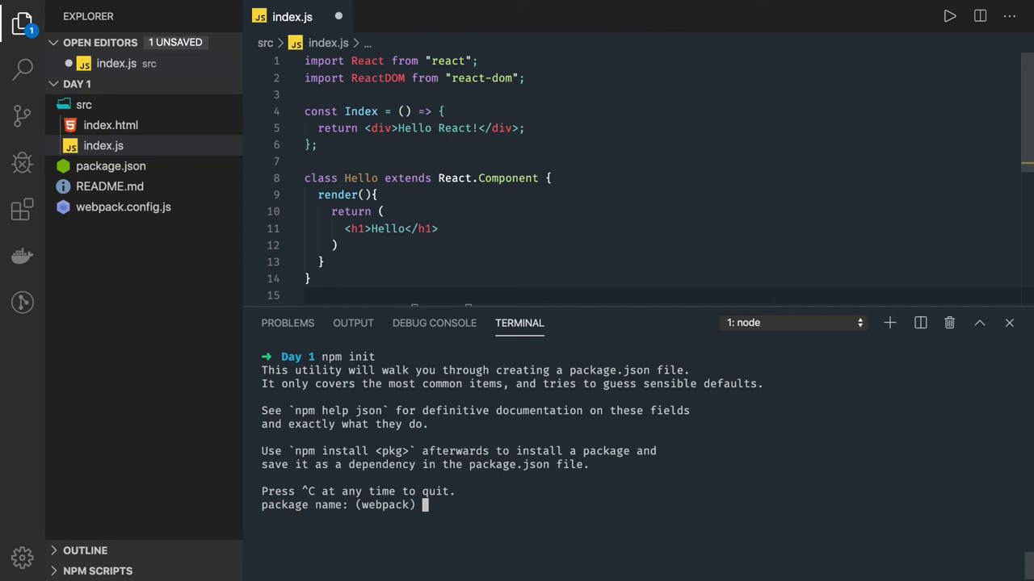
key(ctrl+c)
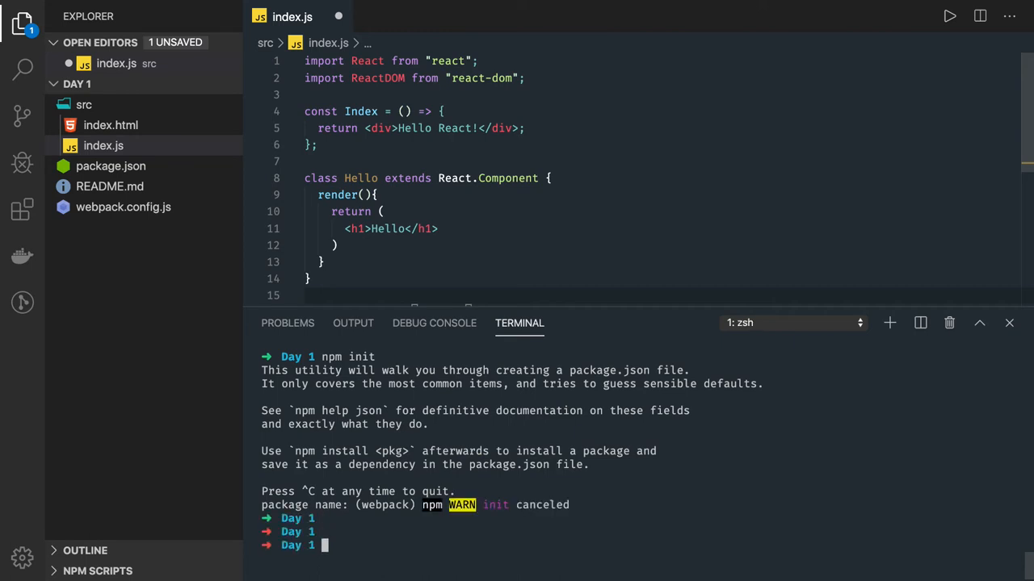
Make a test folder and run npm init there, naming the package helloworld with defaults.
text(mkdir test)
text(cd test)
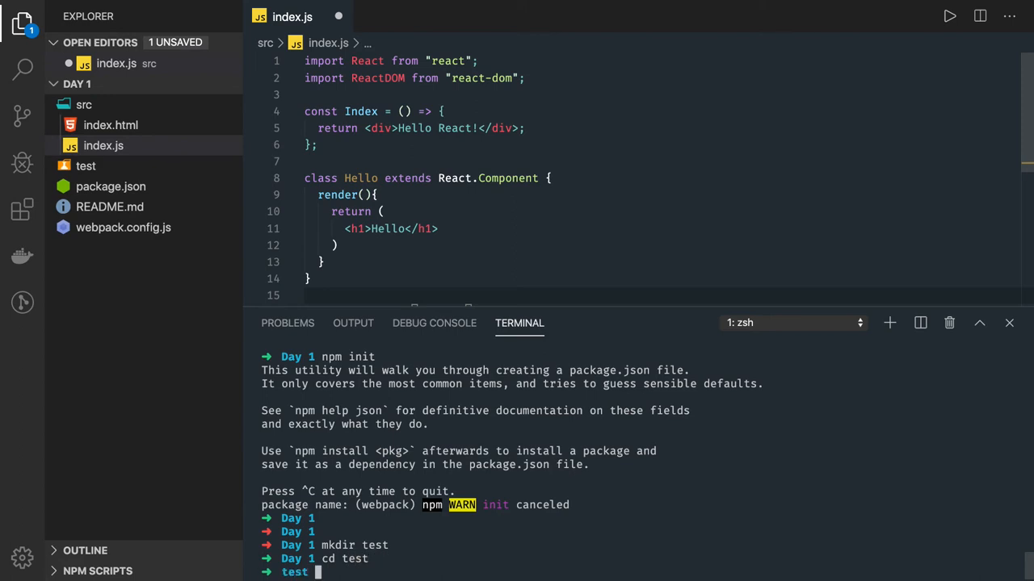
text(clear)
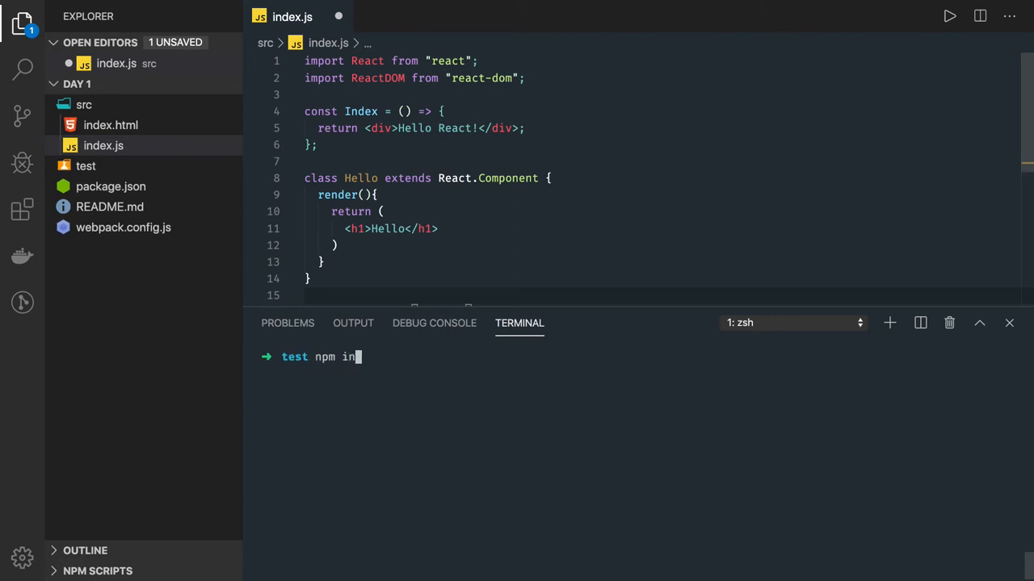
key(Enter)
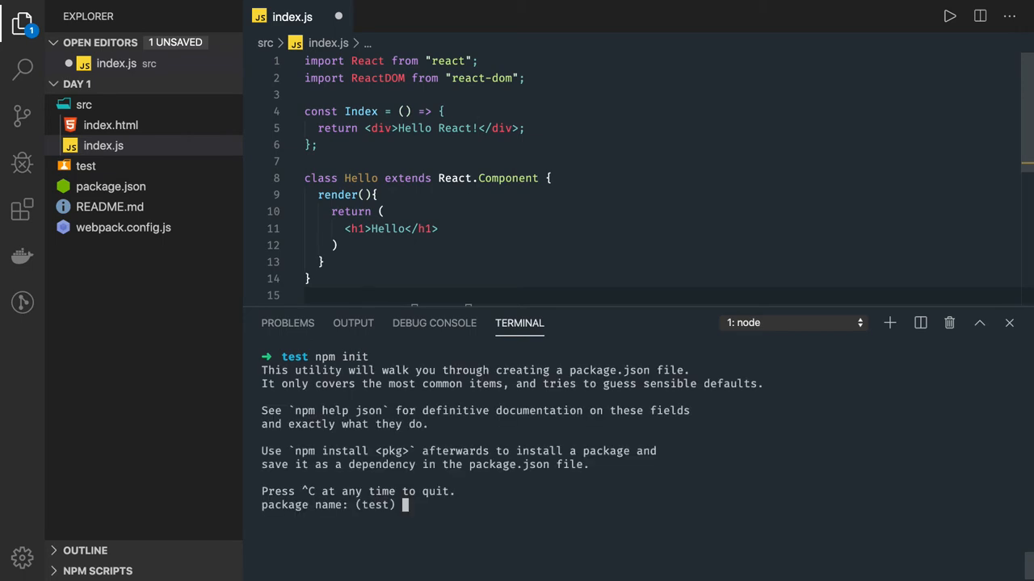
text(helloworld)
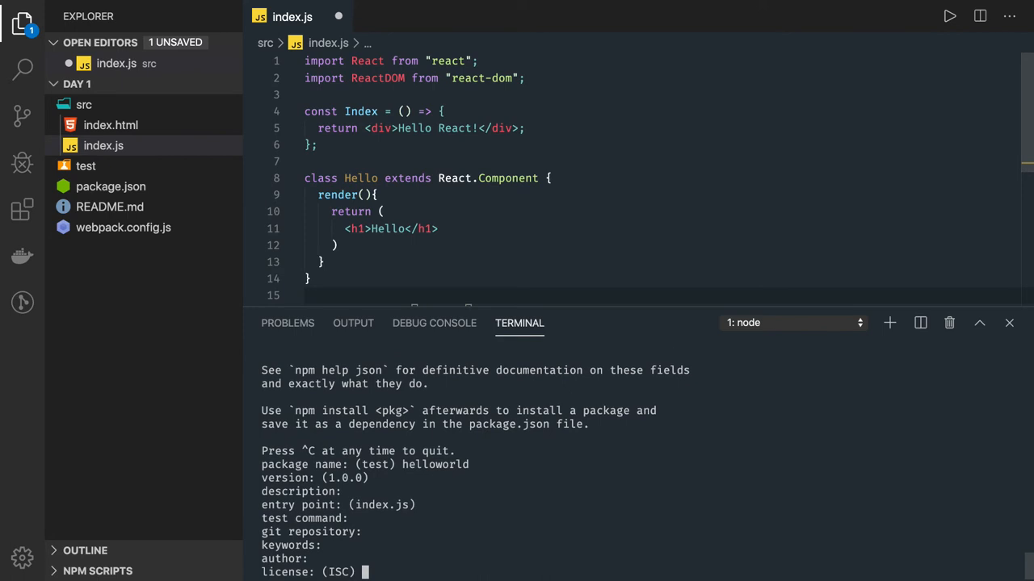
key(Enter)
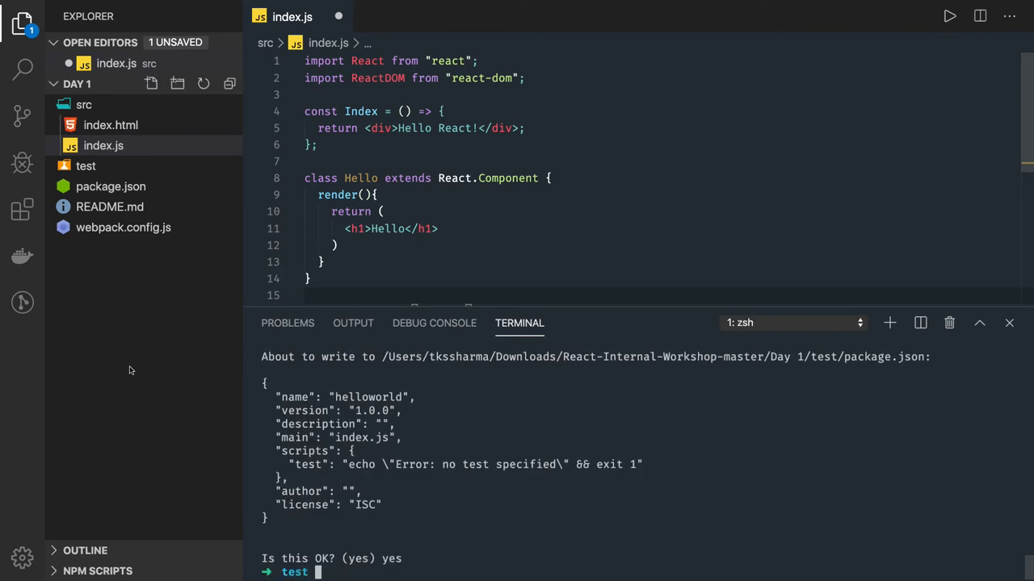
Show the generated test/package.json in the editor and clear the terminal.
click(118, 187)
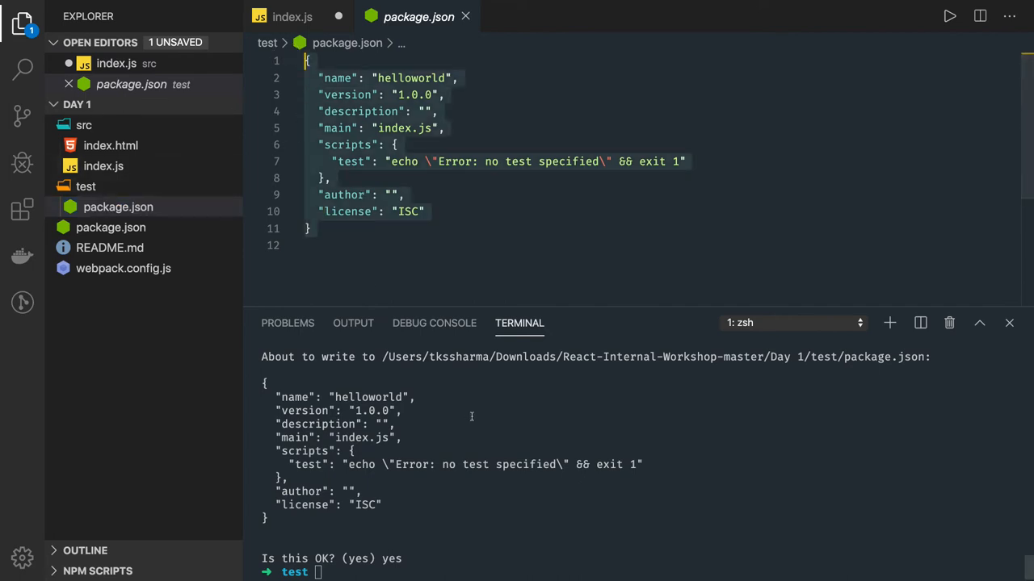
text(clear)
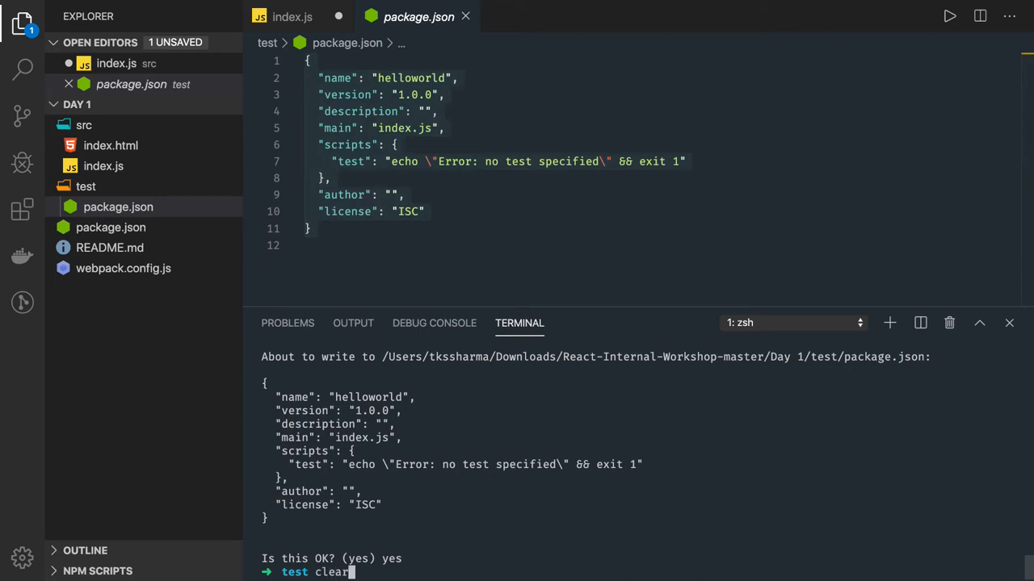
key(Enter)
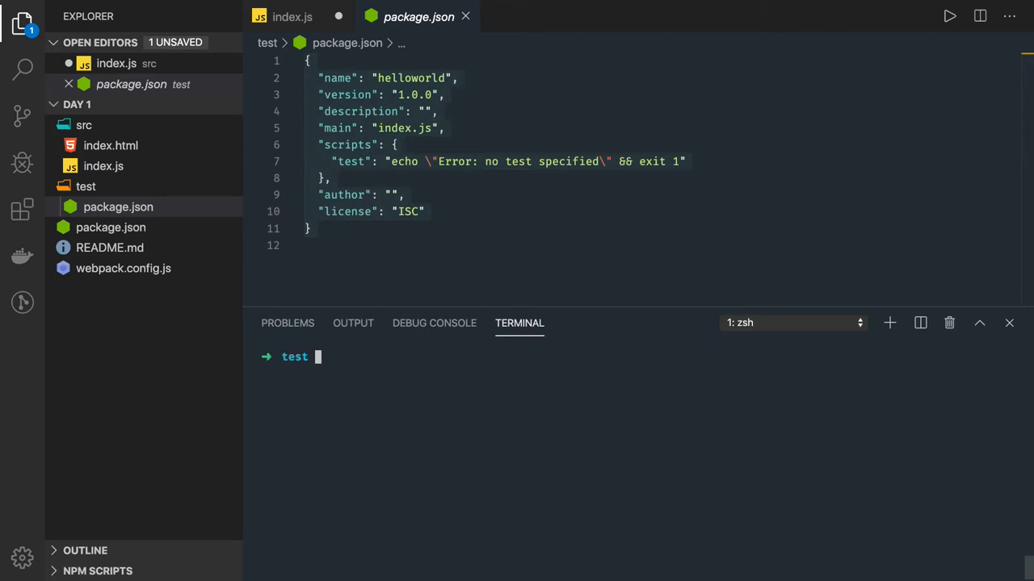
Run npm install --save react react-dom and view package.json listing both at 16.13.1.
text(npm install --save react rea)
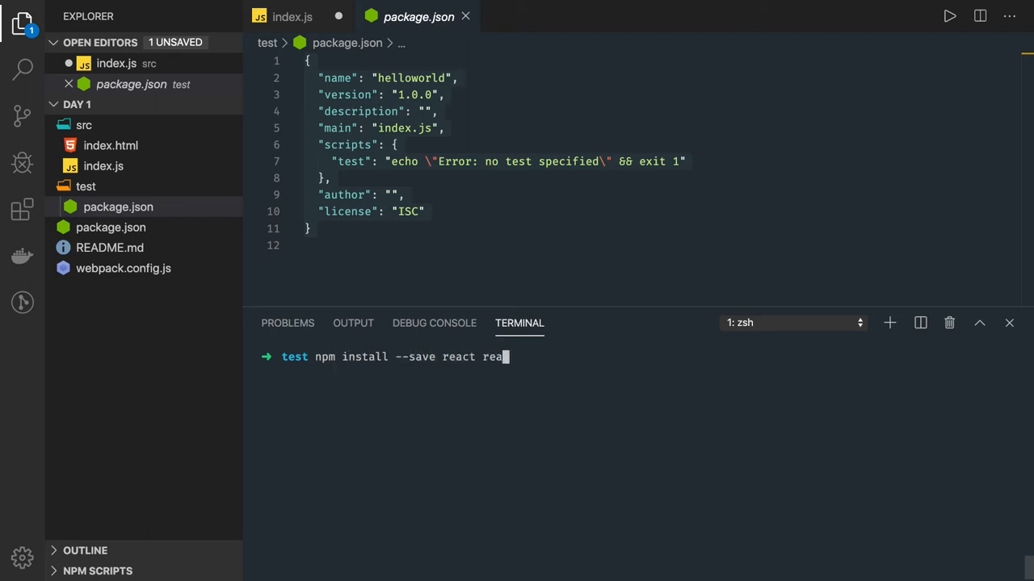
text(ct-dom)
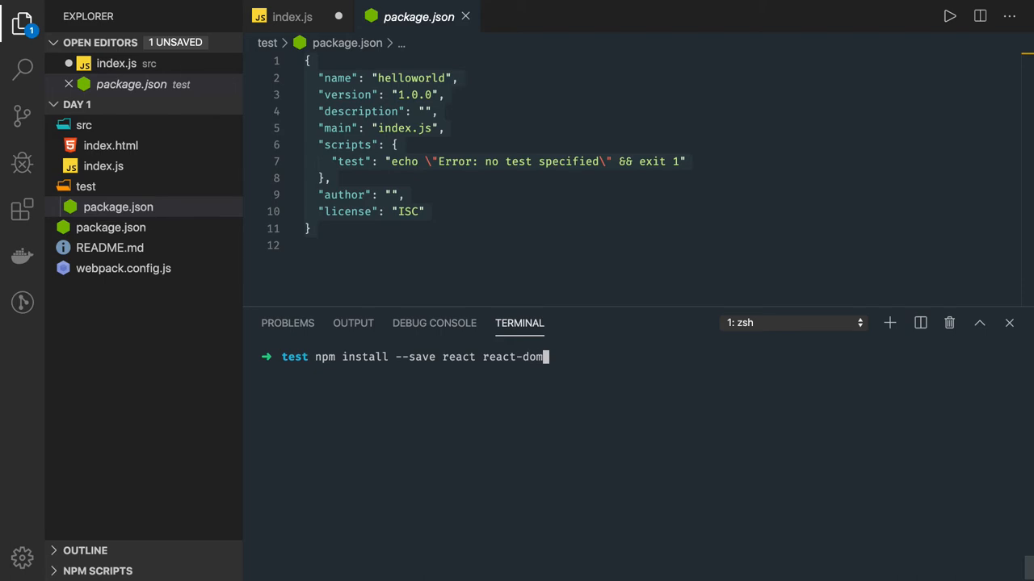
key(Enter)
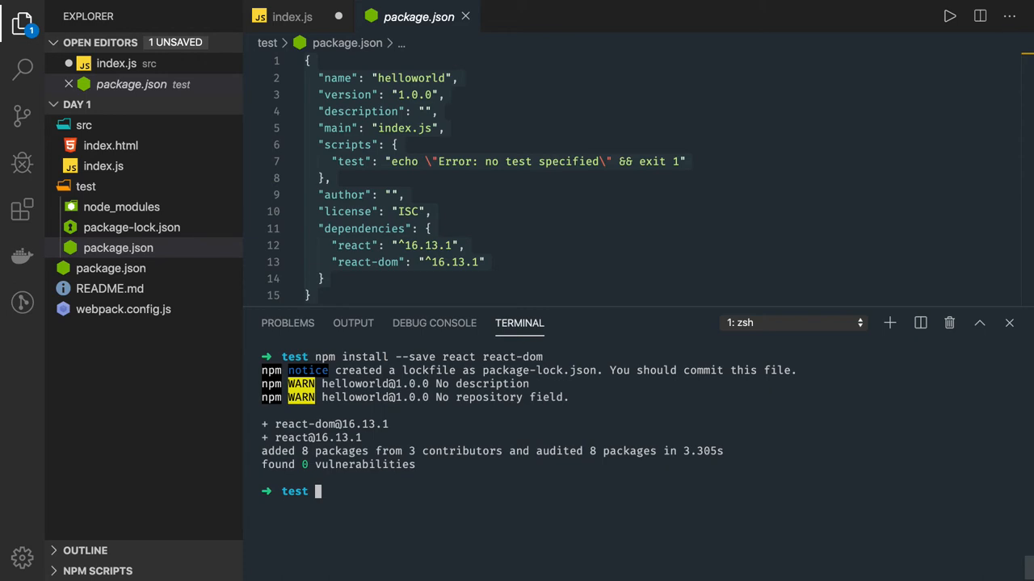
mouse_move(118, 249)
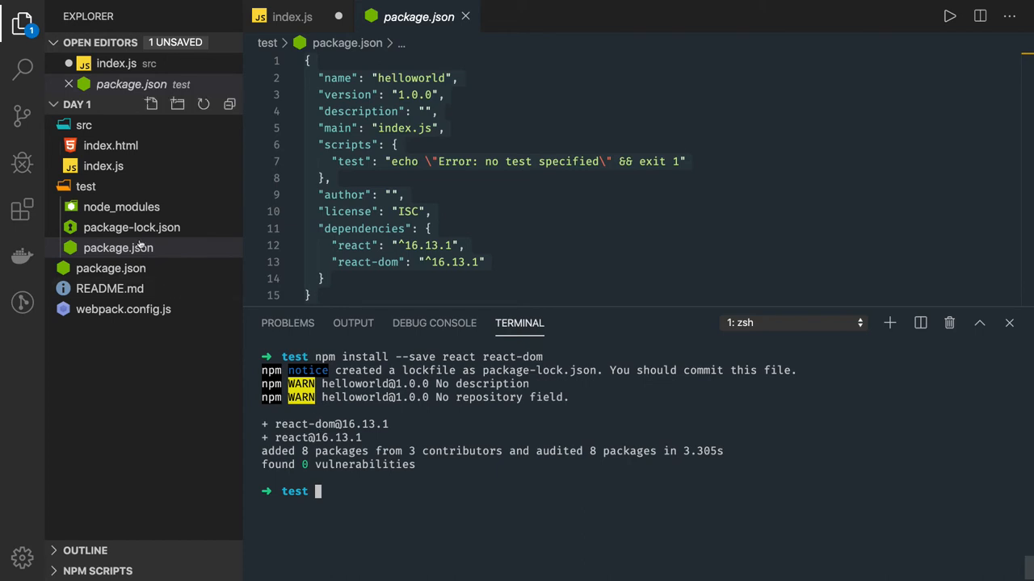
click(375, 249)
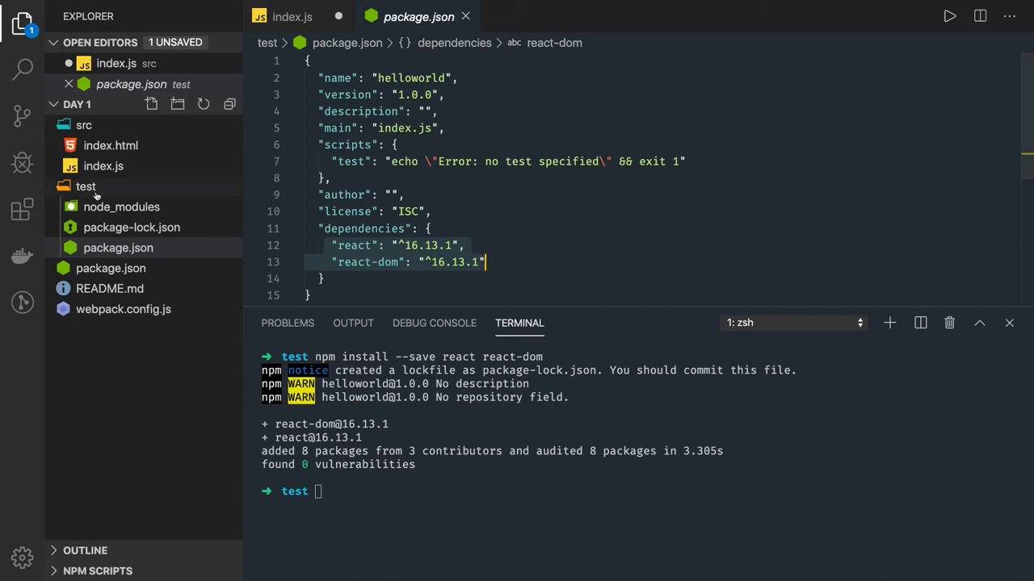
click(86, 186)
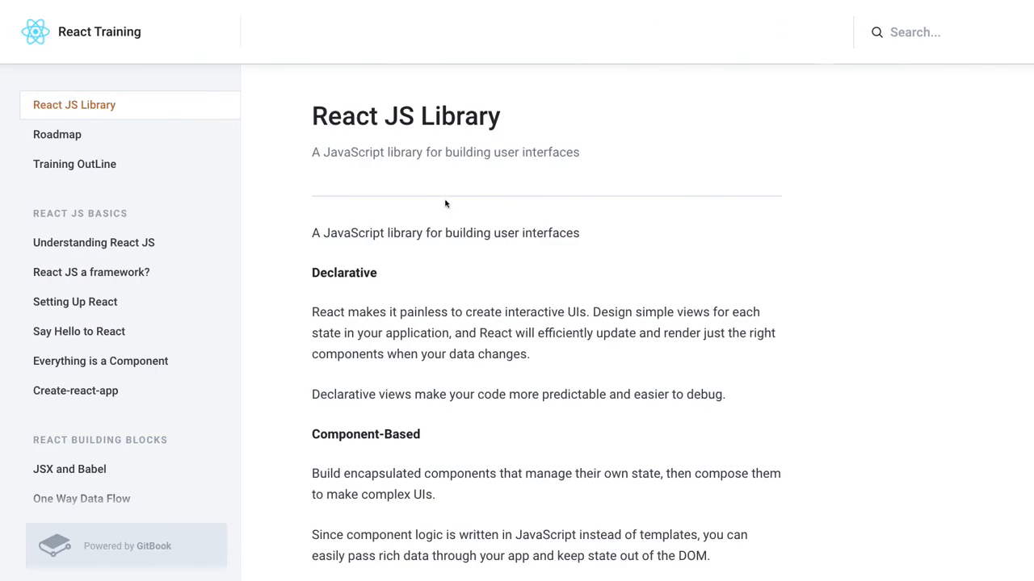
mouse_move(594, 129)
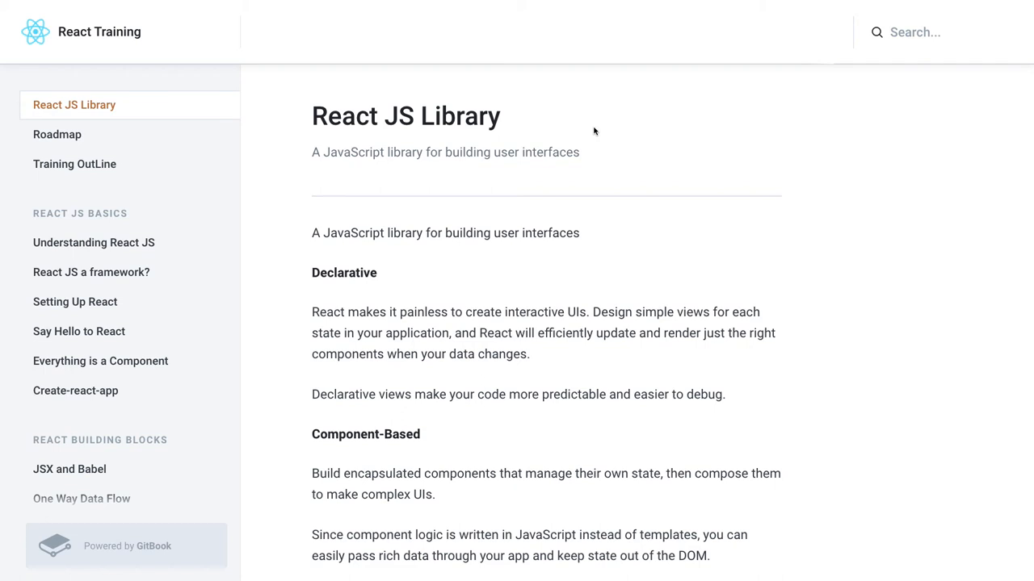
mouse_move(443, 326)
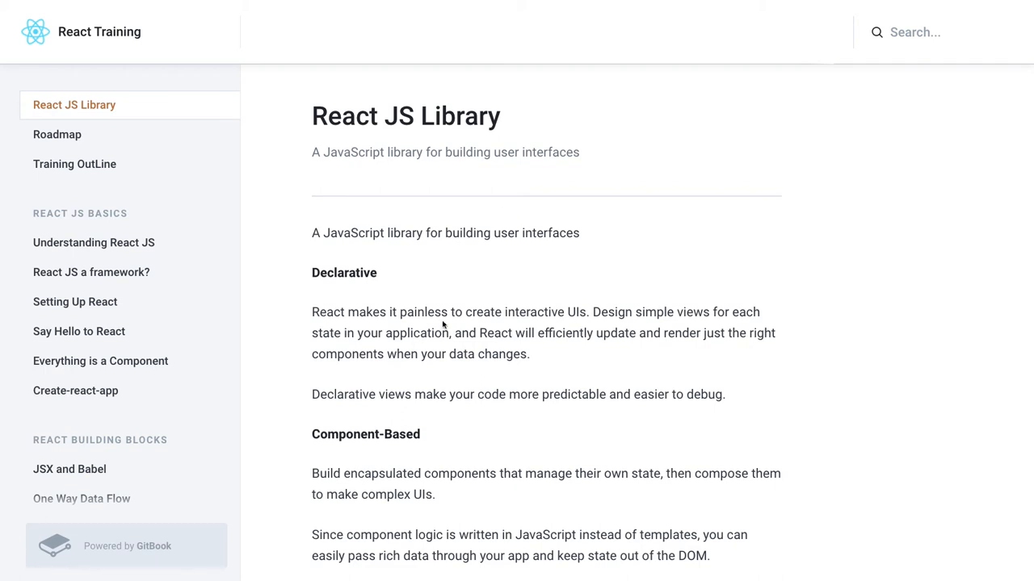
Scroll the React JS Library page down to the official reactjs.org documentation link.
scroll(down, 3)
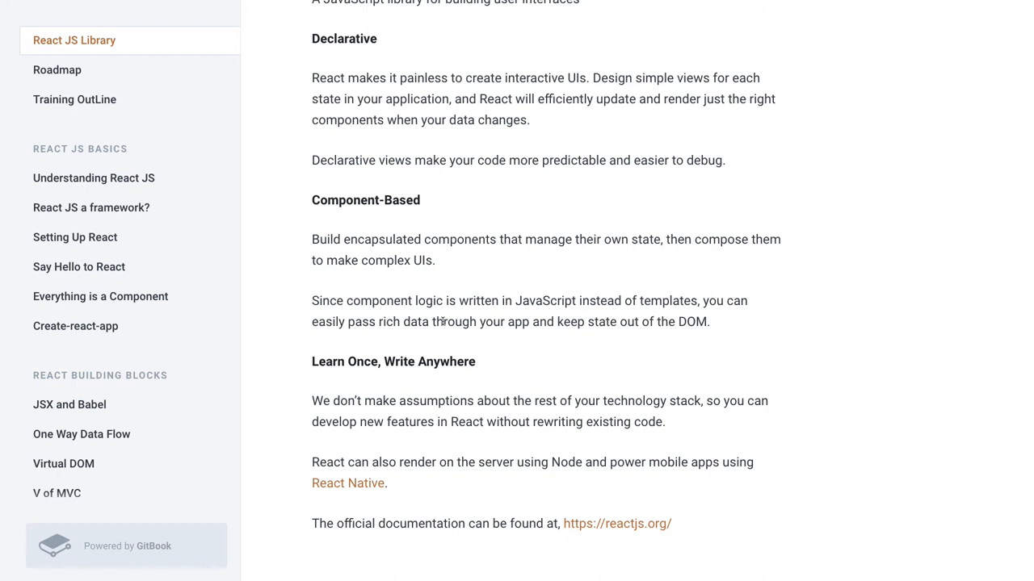
scroll(down, 3)
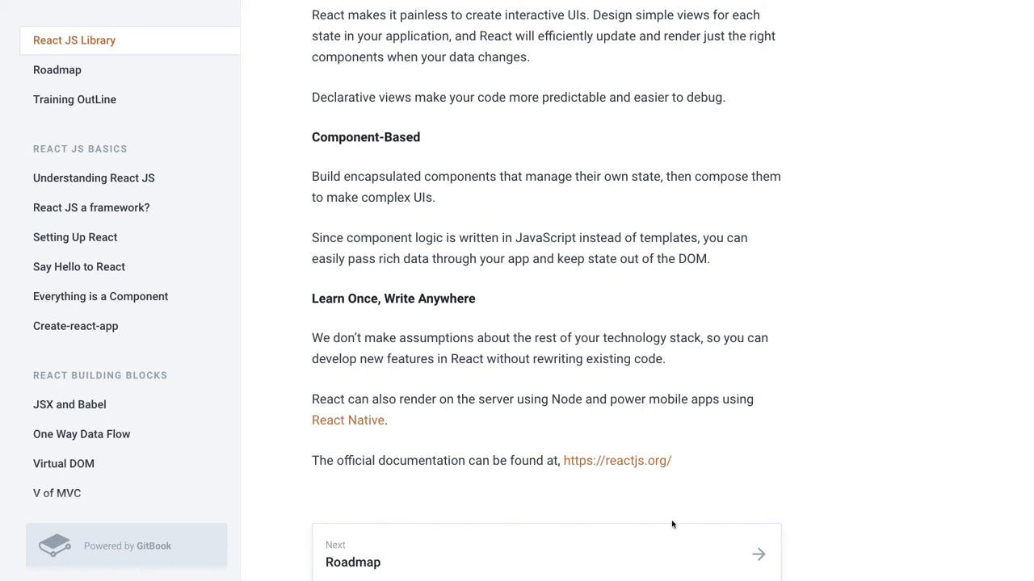
Show the guide's Roadmap page and read down to the React Developer RoadMap paragraph.
click(63, 69)
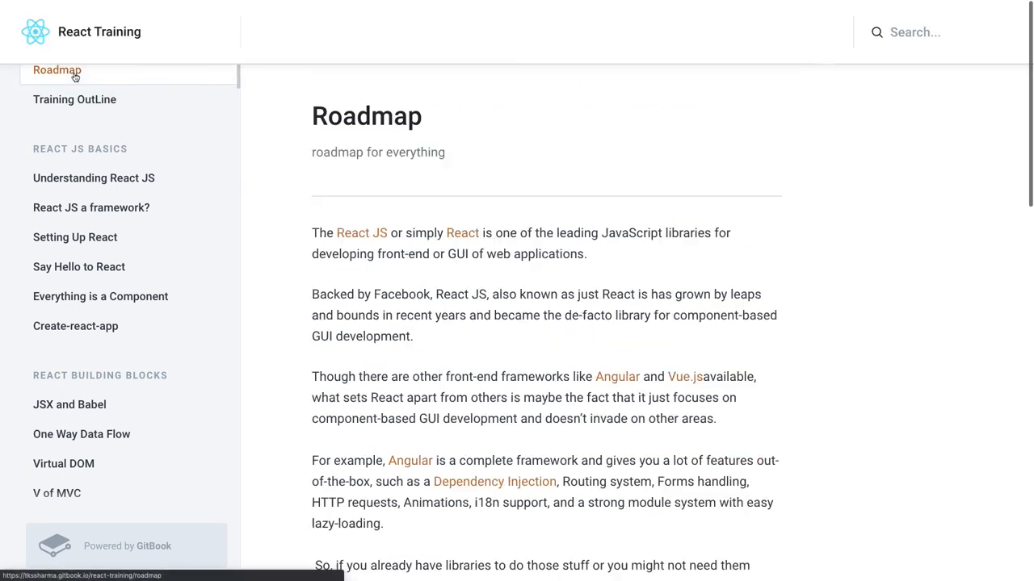
scroll(down, 3)
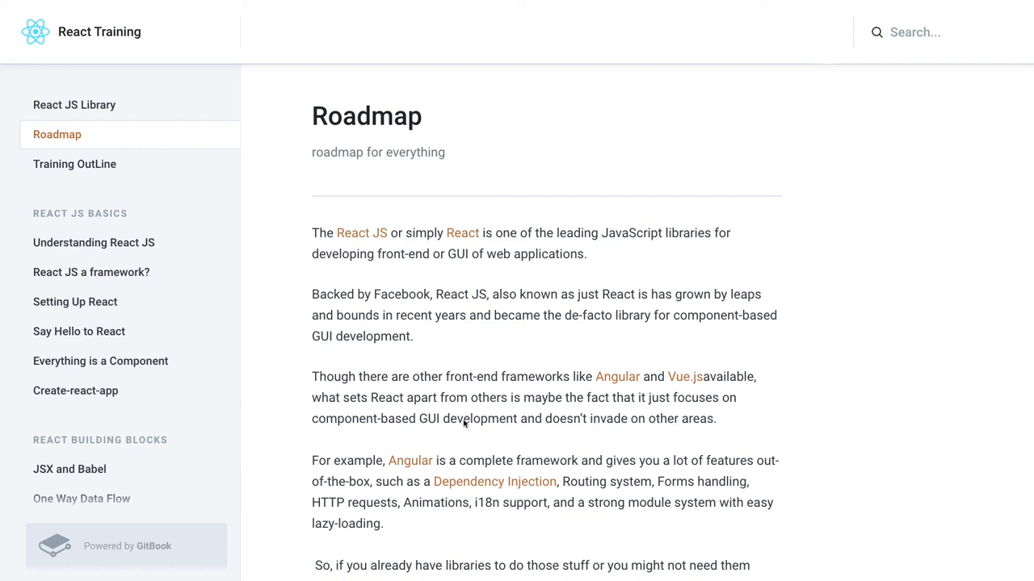
scroll(down, 3)
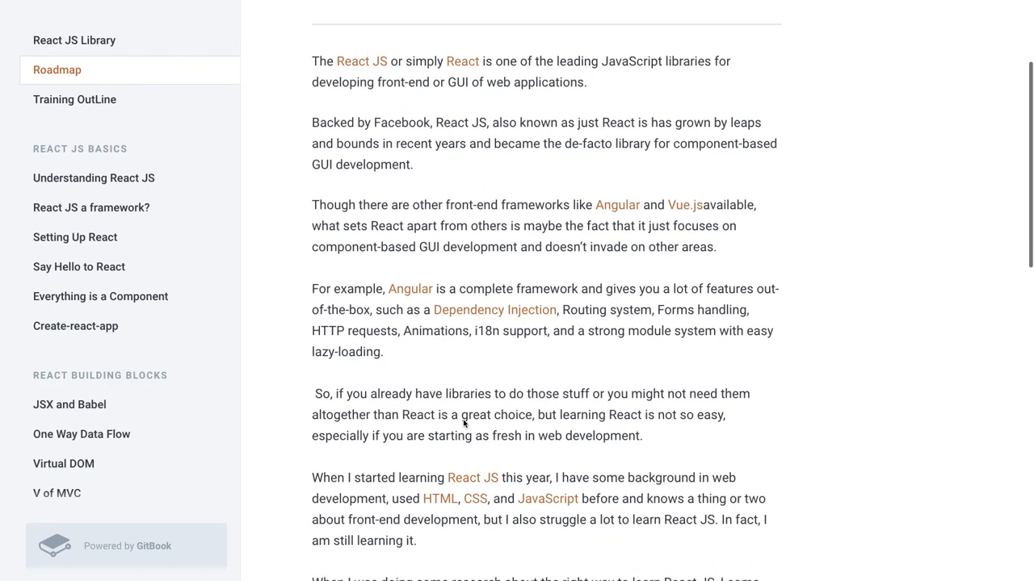
scroll(down, 3)
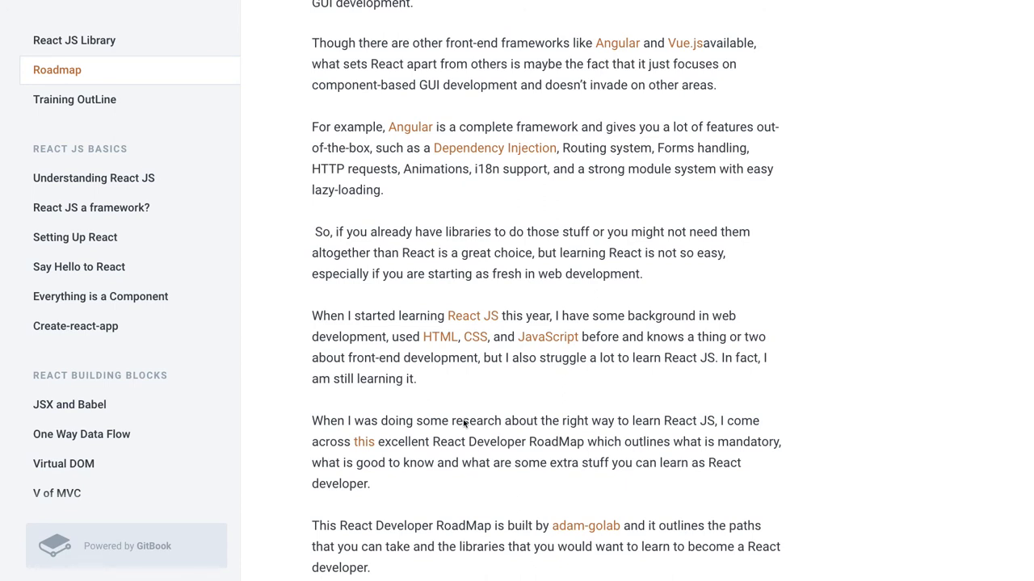
Read the Training Outline page to its end before returning to package.json in the editor.
scroll(down, 3)
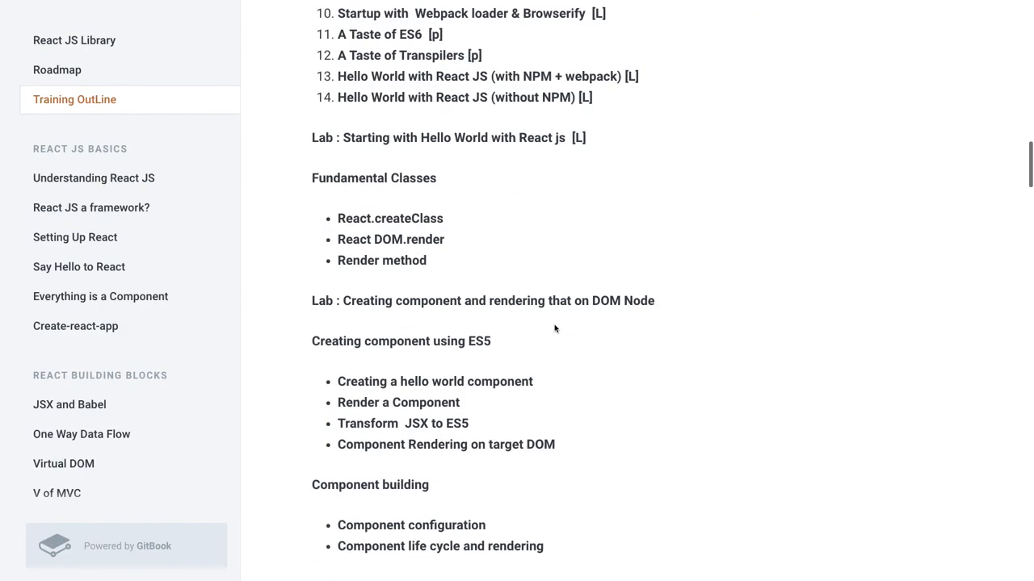
scroll(down, 3)
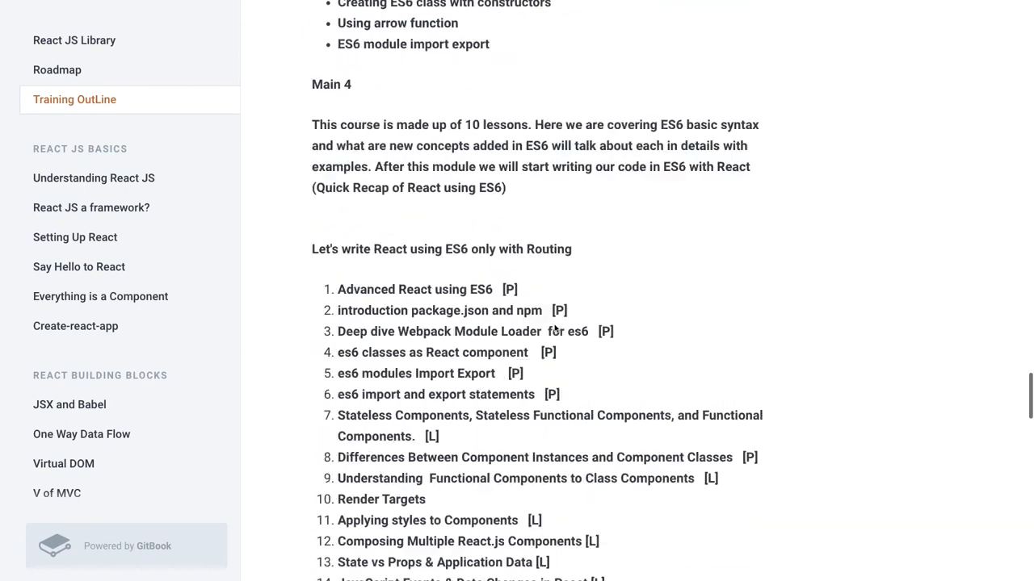
scroll(down, 3)
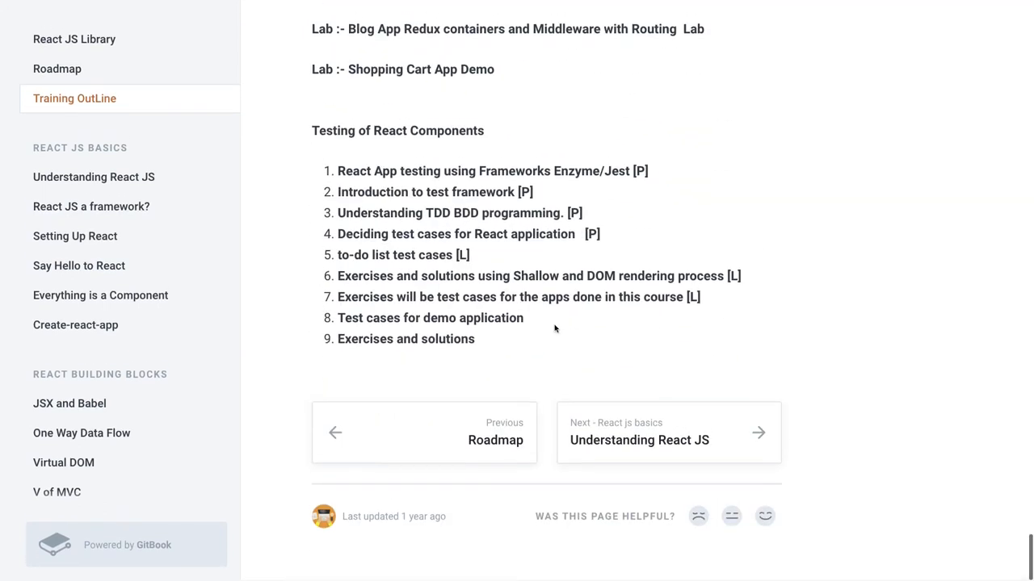
scroll(up, 3)
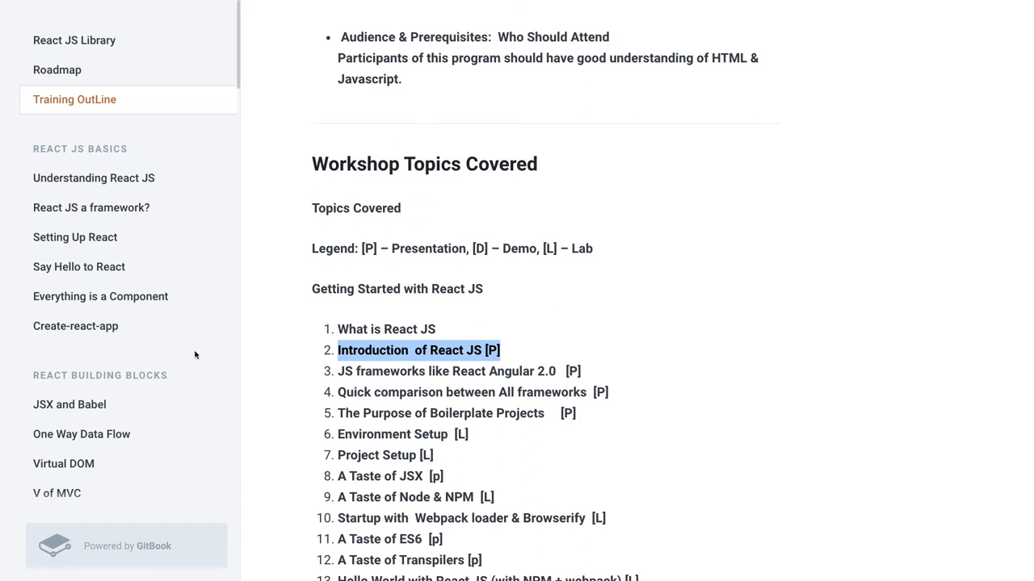
scroll(down, 3)
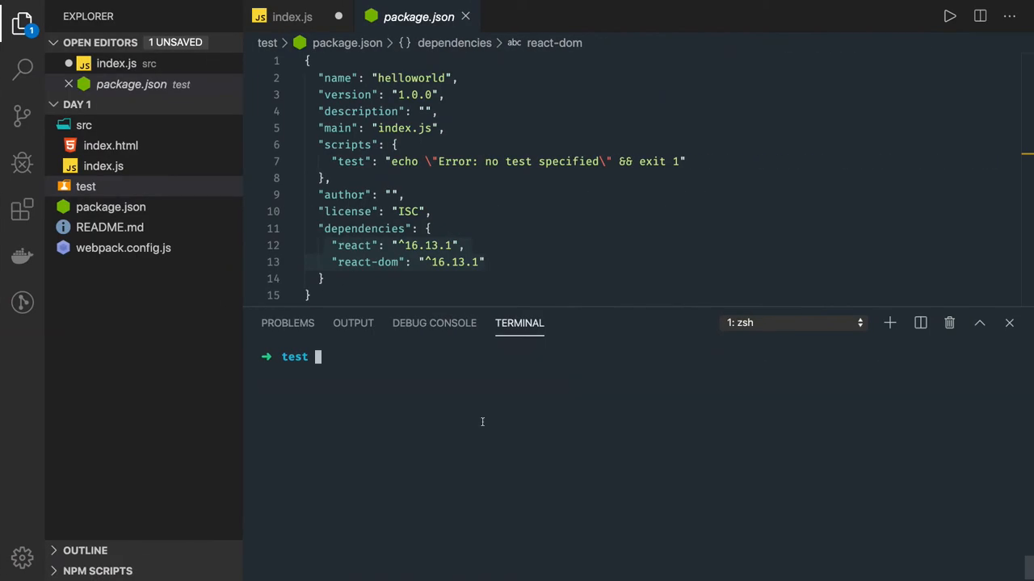
Create index.js and write the notes '1. JS' and '2. JS + JSX (HTML/XML)' as comments.
right_click(84, 187)
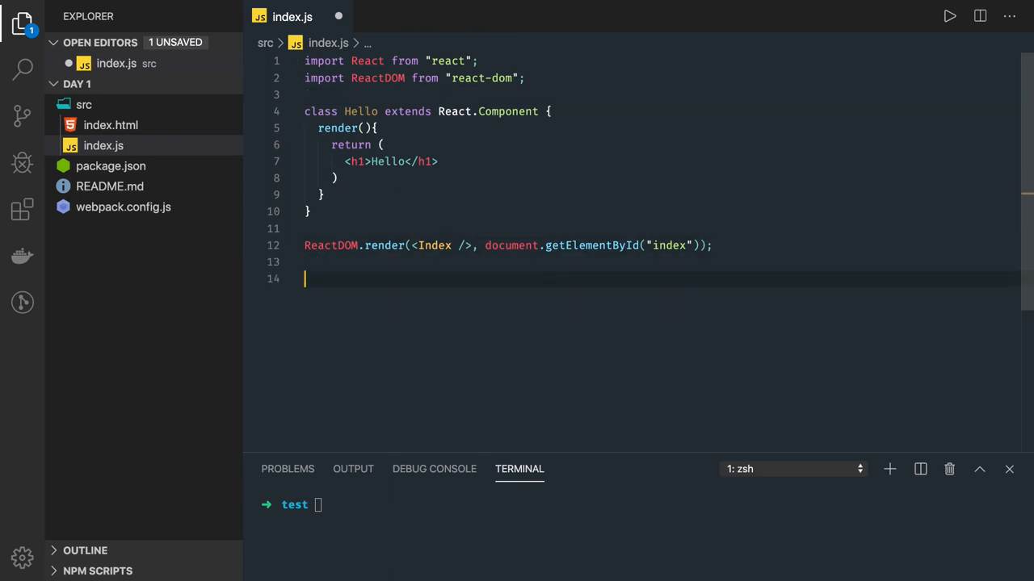
text(1.)
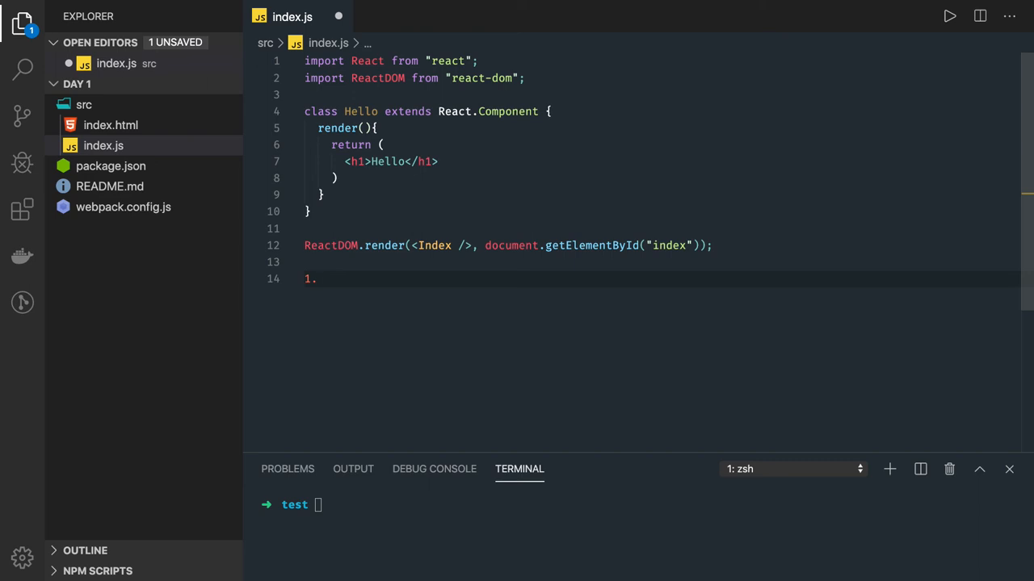
text(JS)
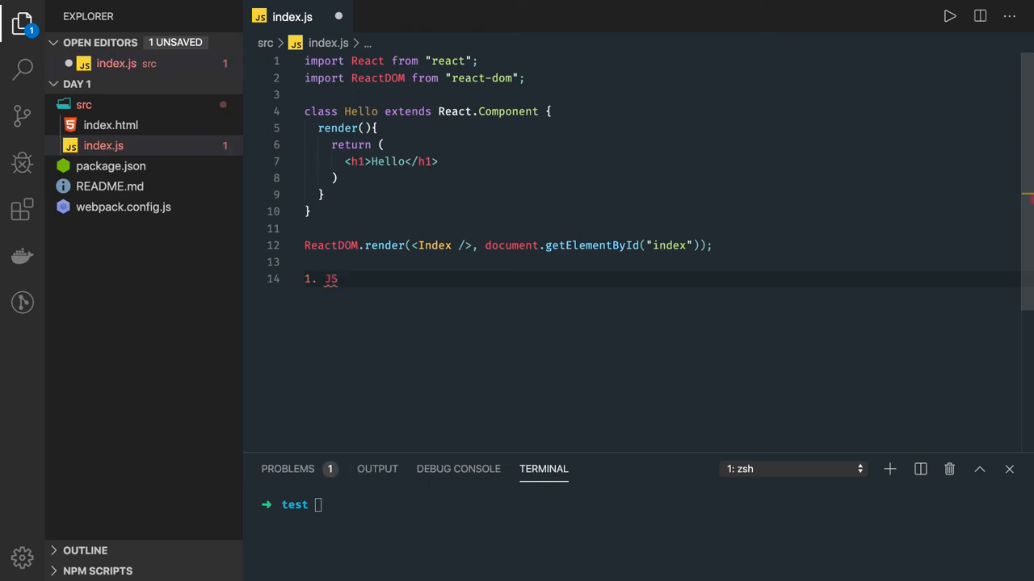
key(Enter)
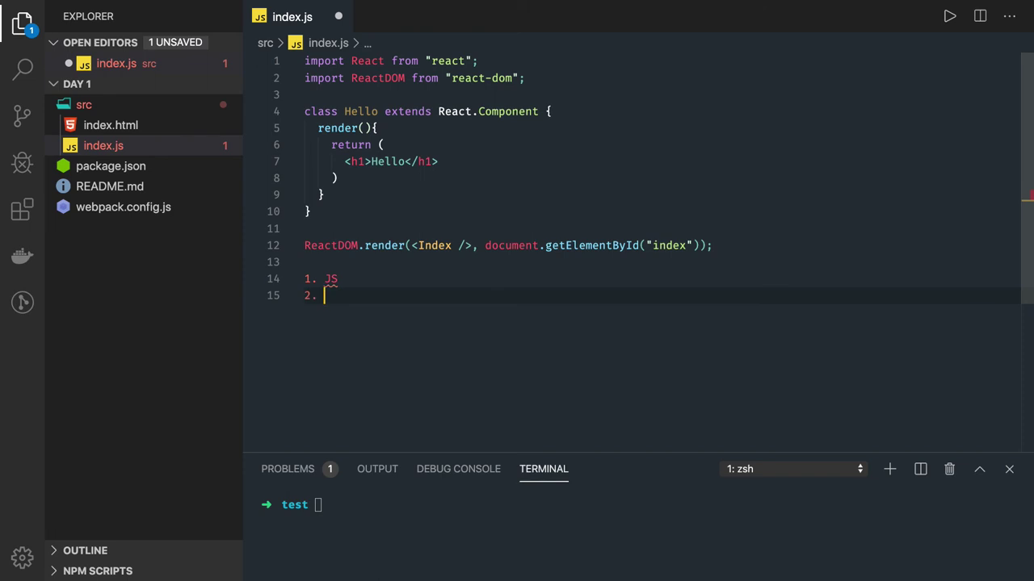
text(JS)
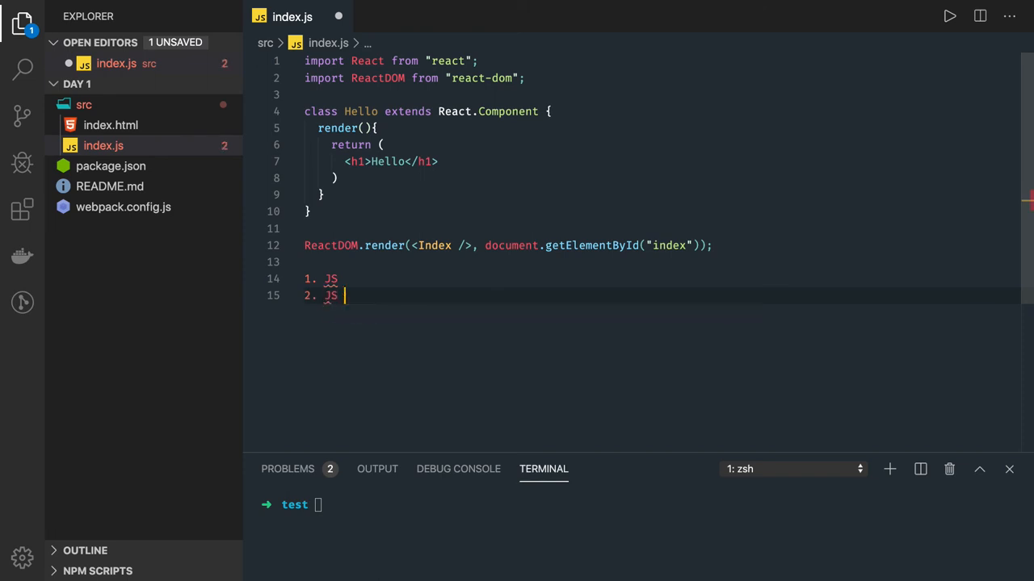
text(+ JSX)
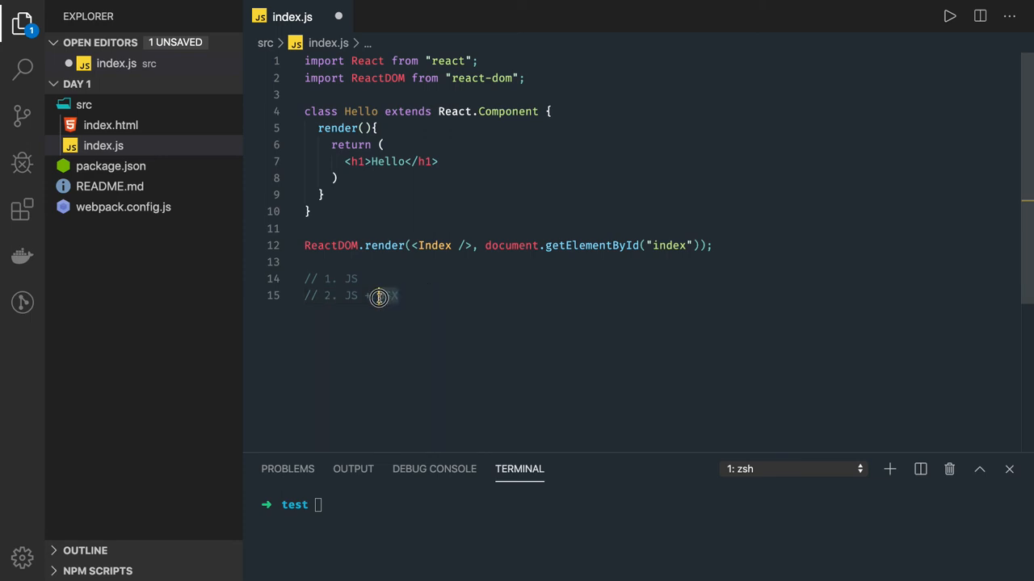
text(+ JSX)
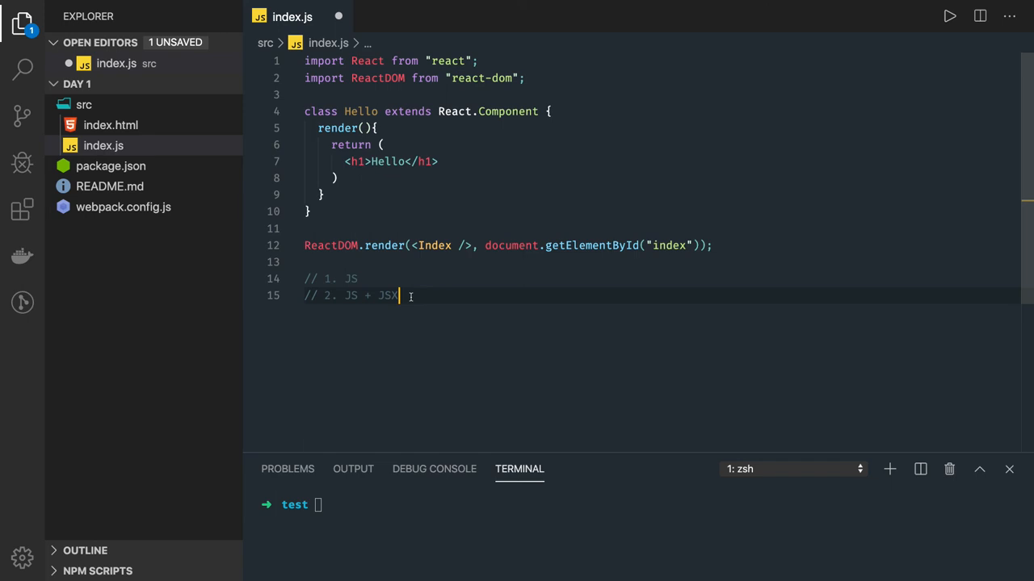
text(())
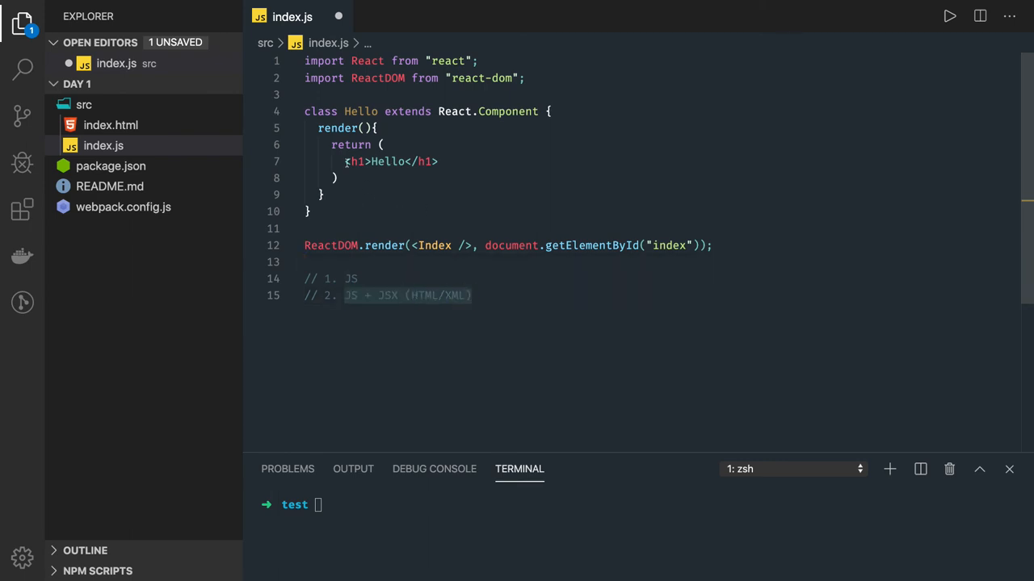
click(436, 161)
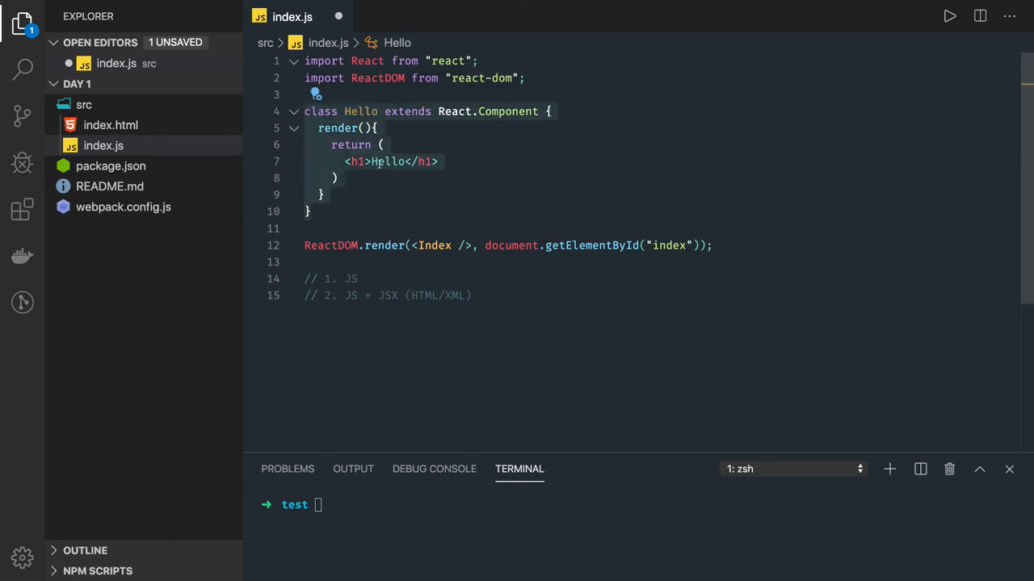
click(410, 178)
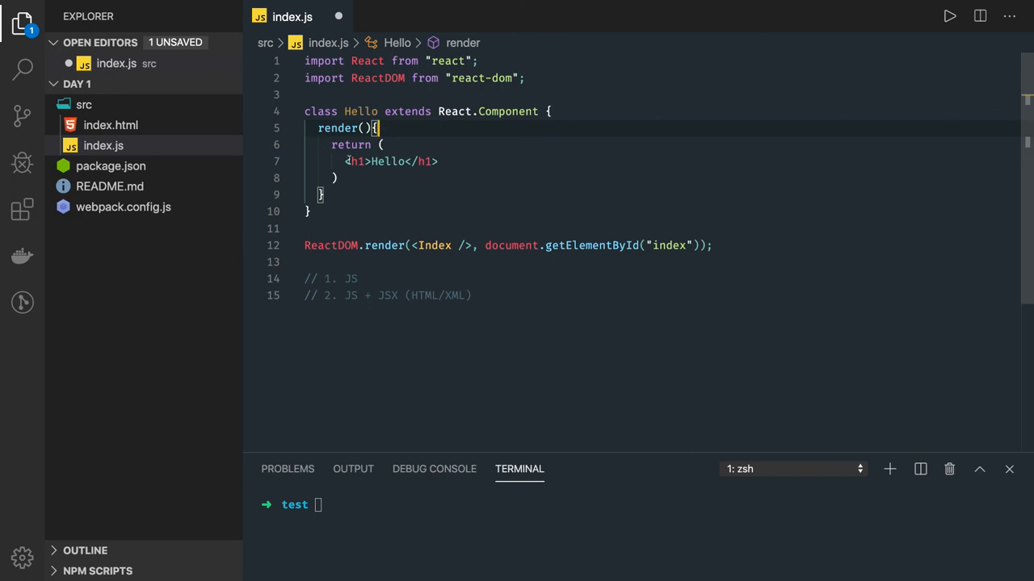
Make Hello return a div with <h1>Hello world</h1> and <h2>My first comp</h2>.
key(Backspace)
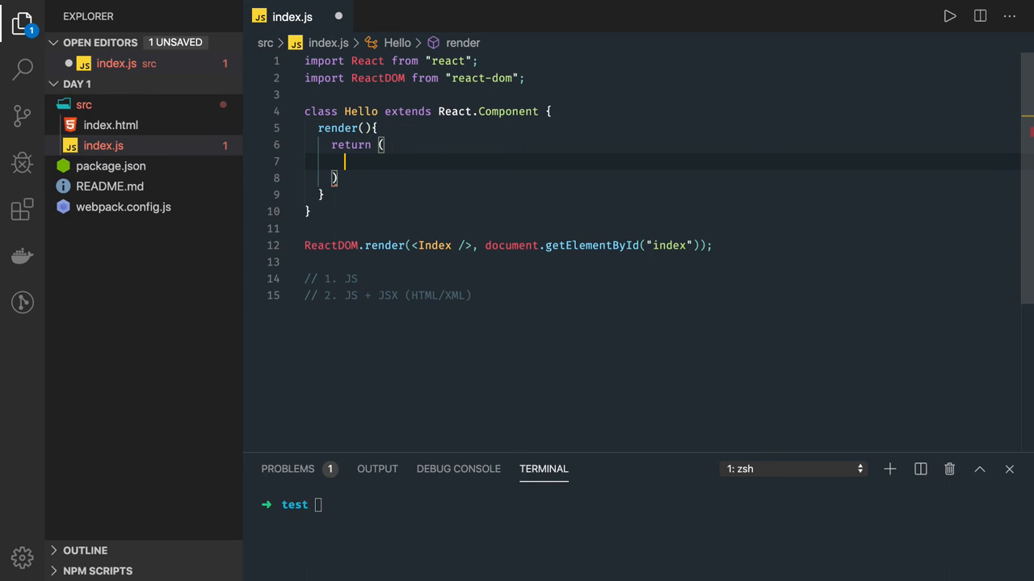
text(<div>)
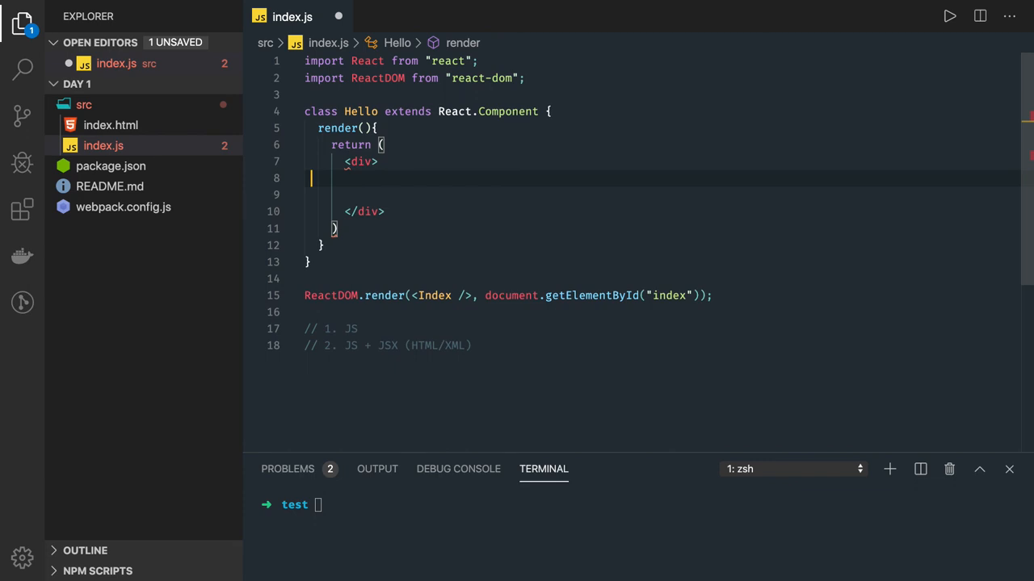
text(<h1>Hello world</h1>)
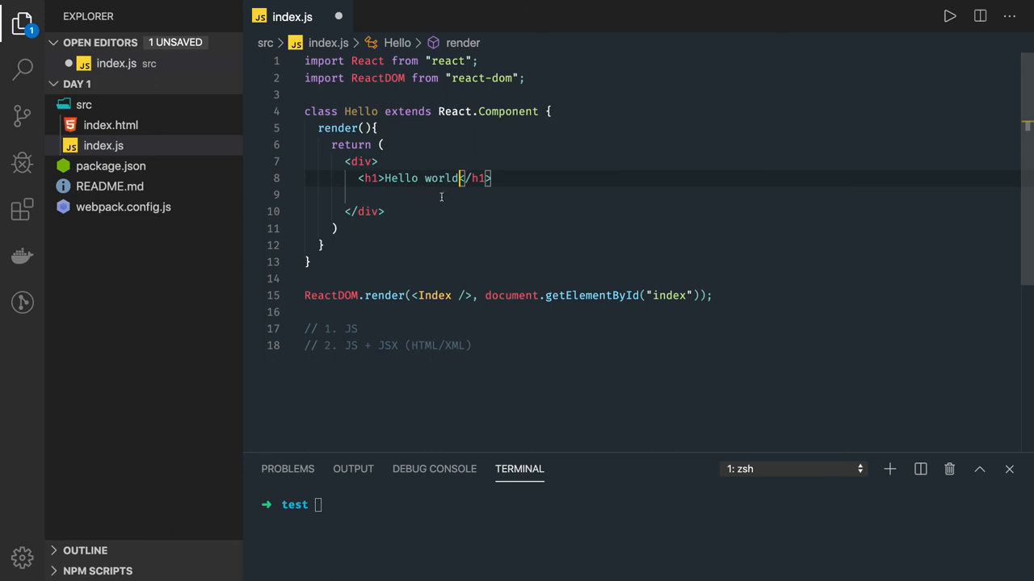
text(<h2>My </h2>)
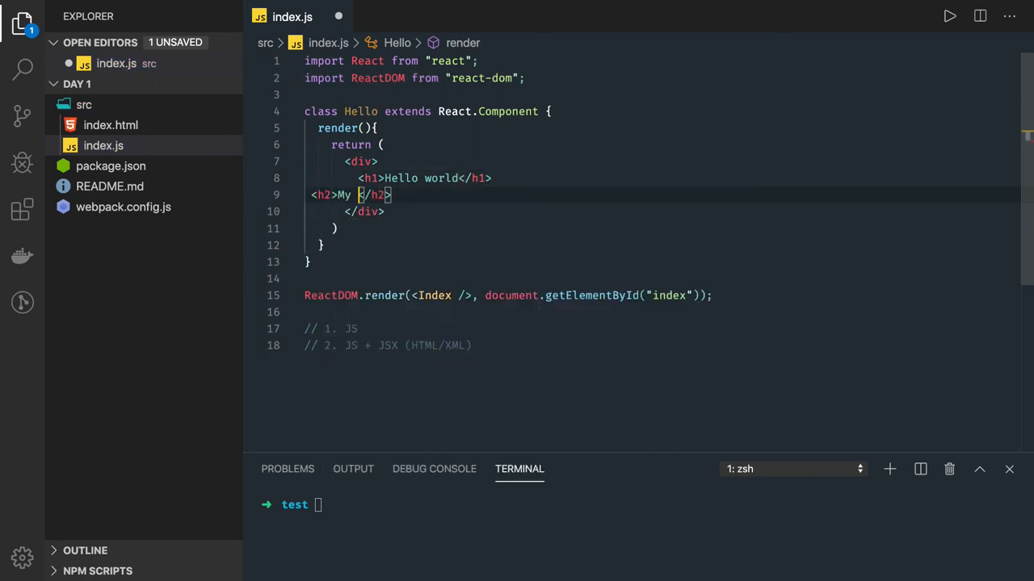
text(first comp)
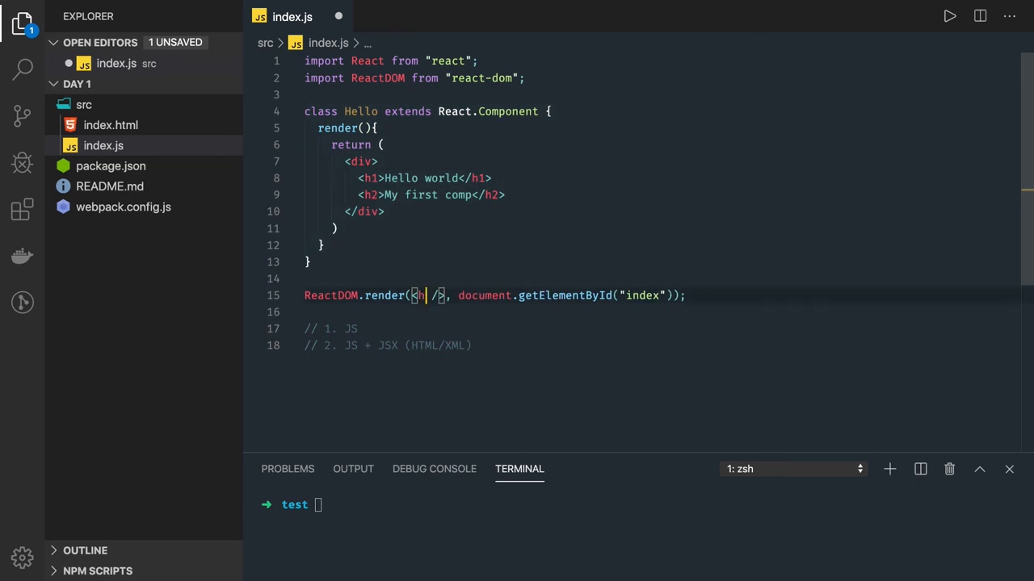
Render <Hello /> with ReactDOM.render into document.getElementById('app').
text(E)
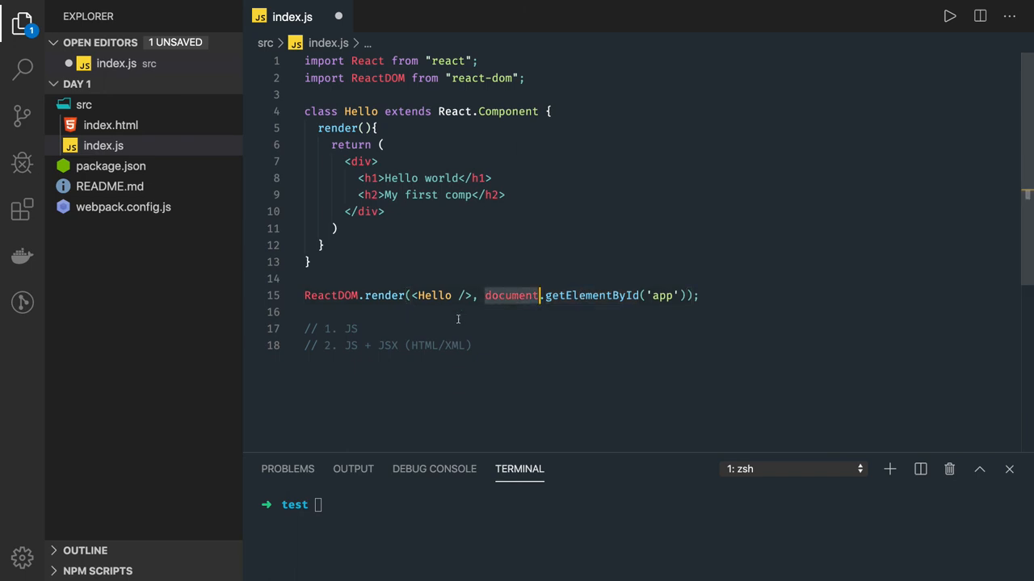
text(document.)
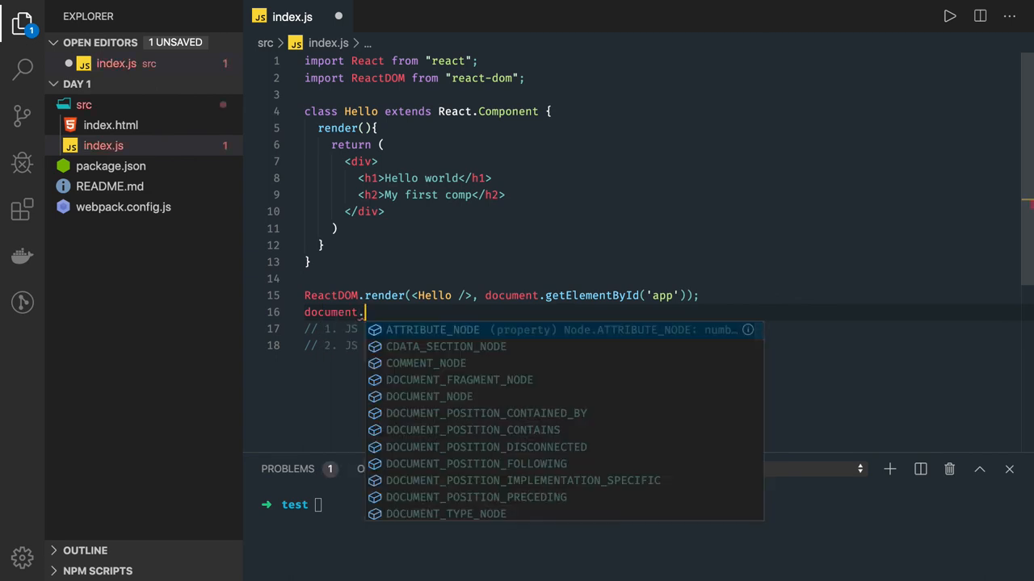
text(get)
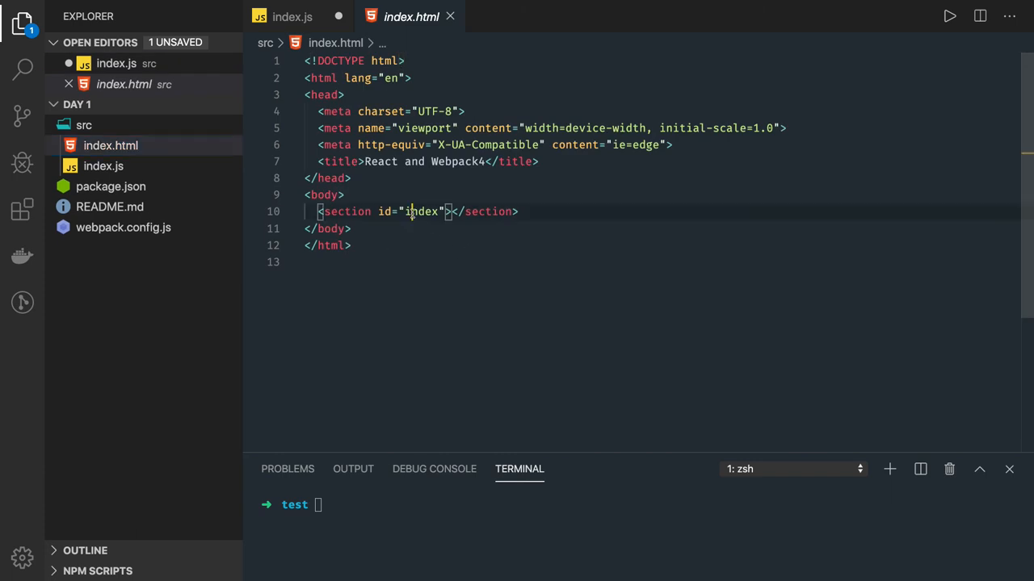
Set the body section's id in index.html to 'app' instead of 'index'.
text(app'));)
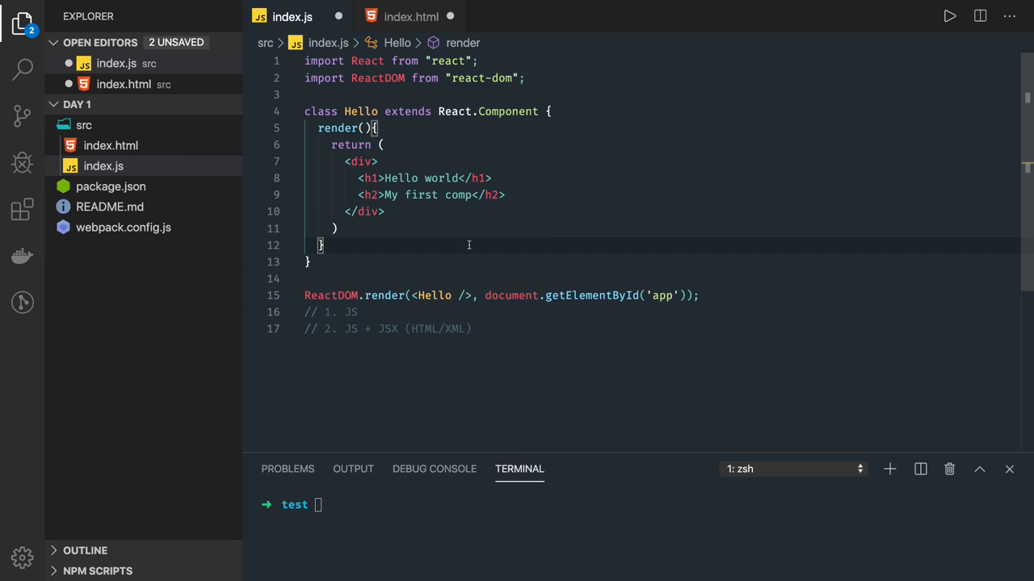
Return to index.js showing the finished Hello component rendered into 'app'.
click(385, 211)
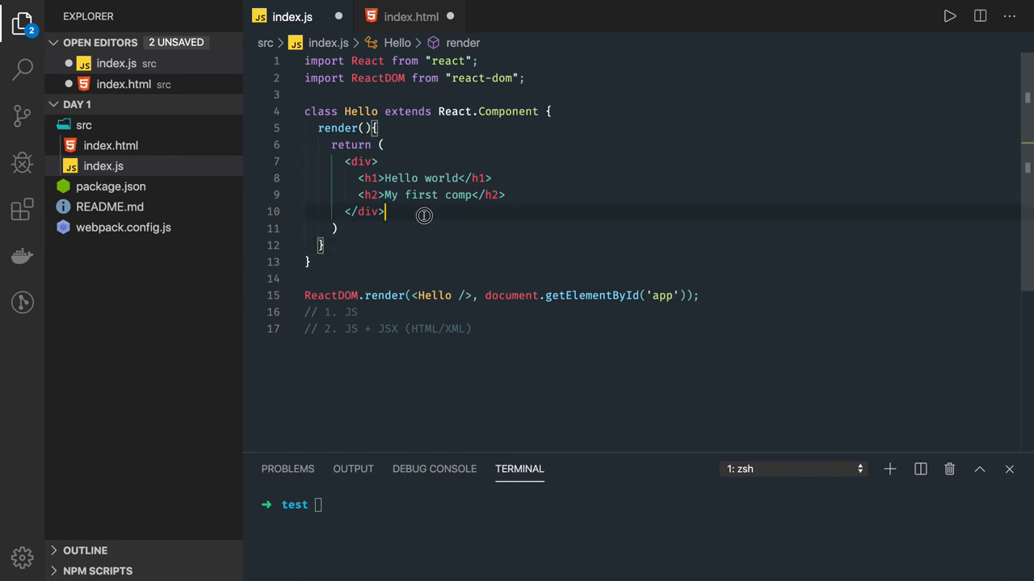